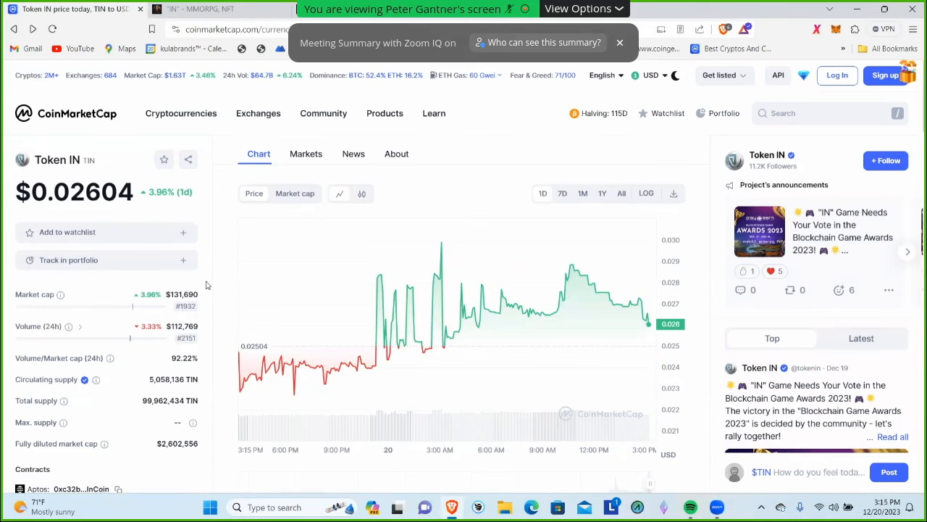
mouse_move(187, 338)
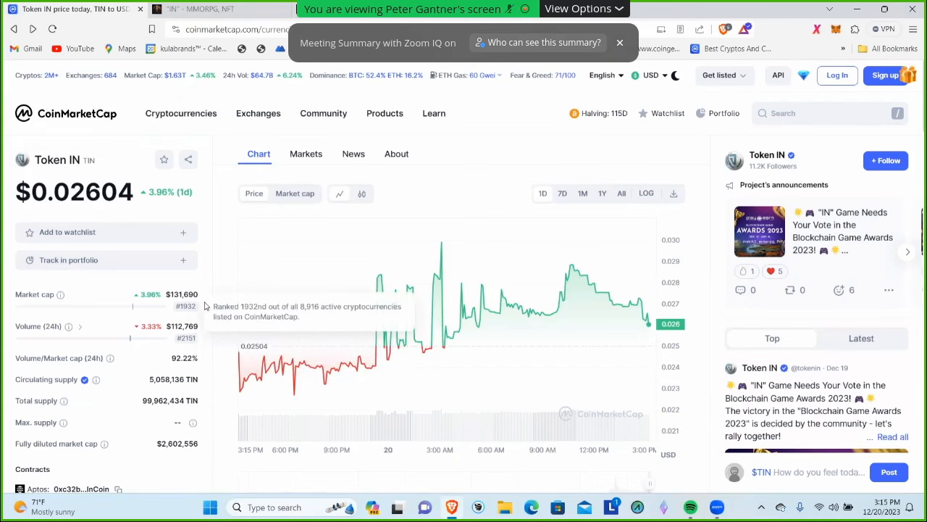
mouse_move(208, 343)
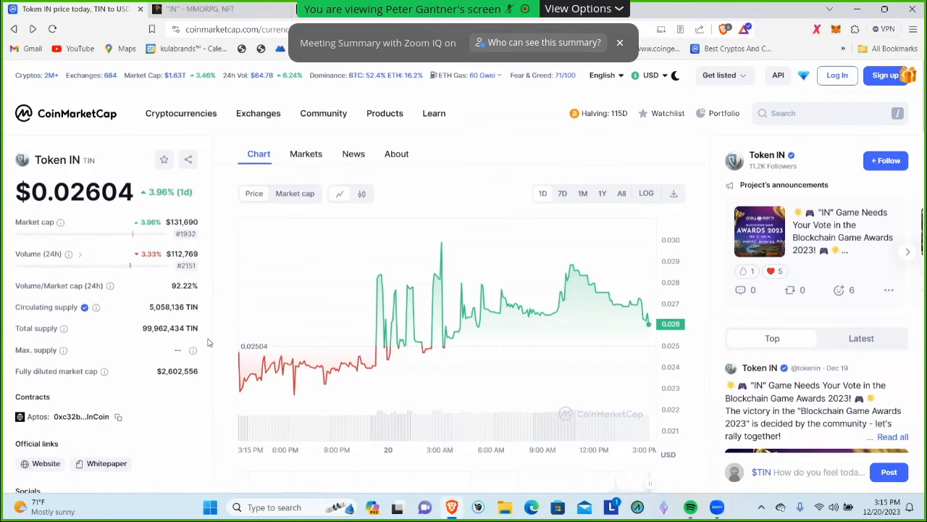
- Switch to the ongame.dev game website tab
scroll("down", 3)
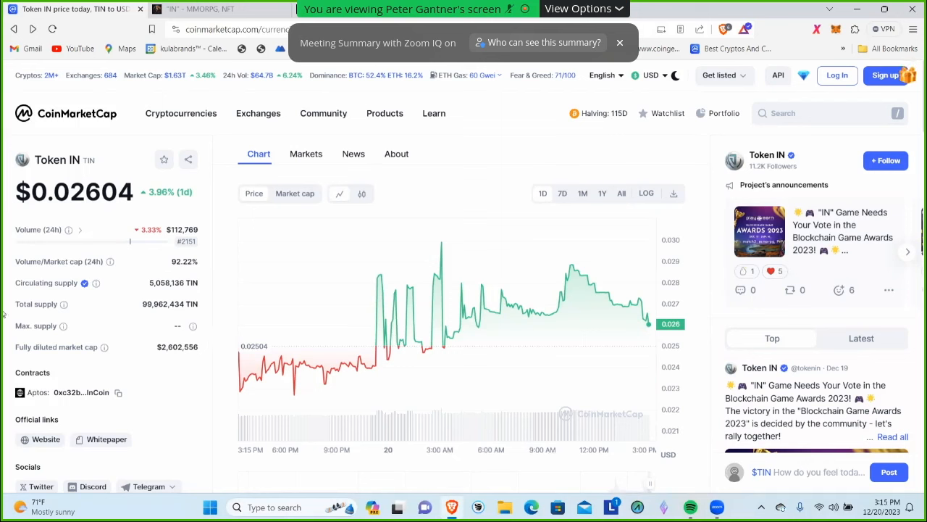
mouse_move(168, 282)
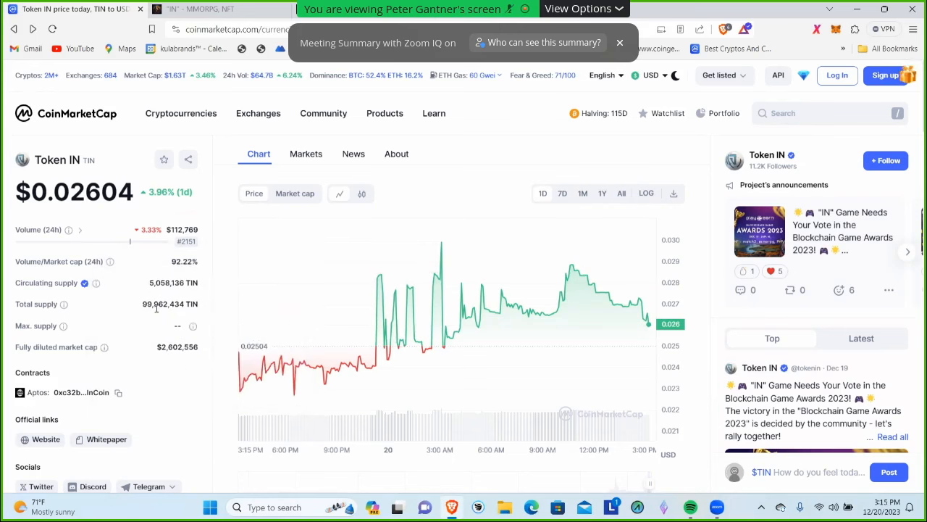
mouse_move(162, 388)
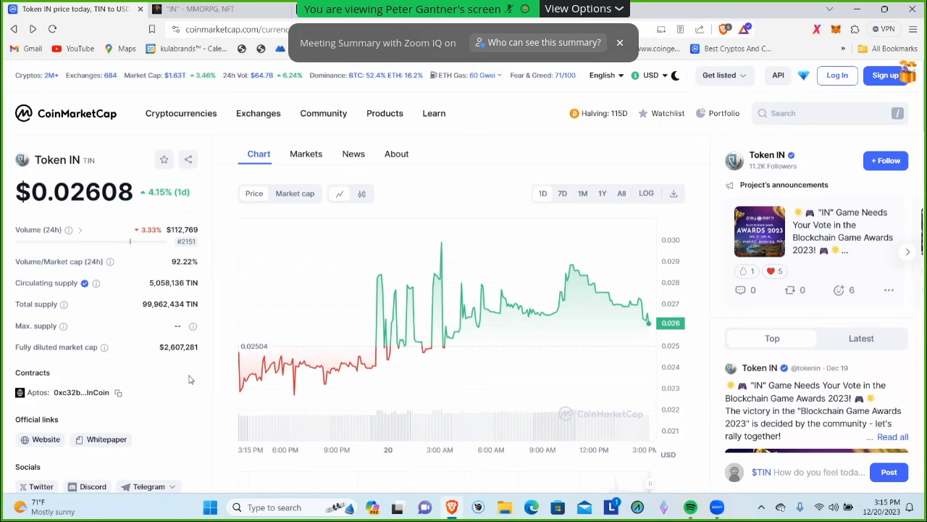
mouse_move(124, 378)
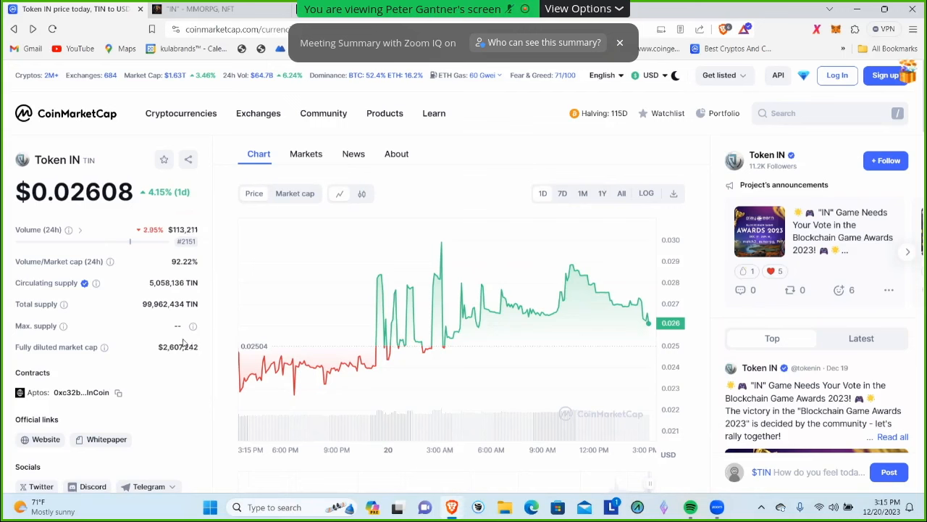
mouse_move(143, 333)
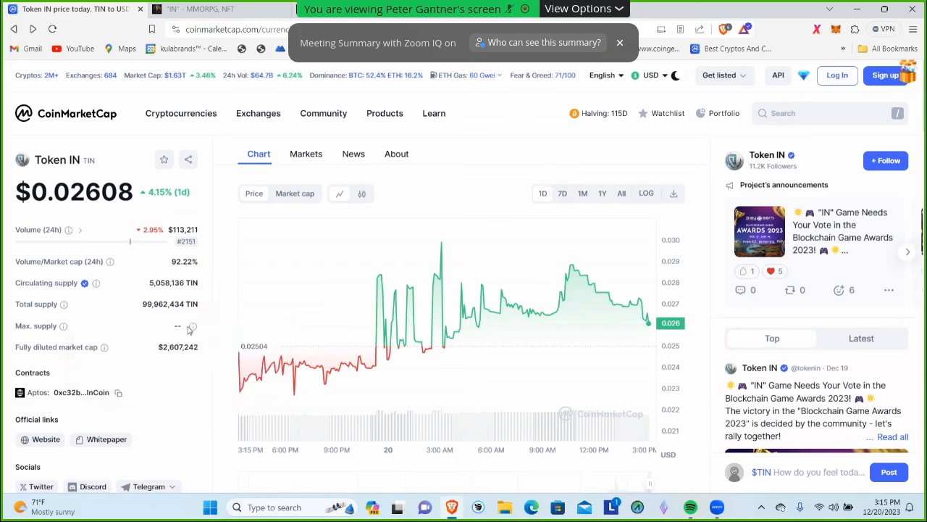
mouse_move(174, 317)
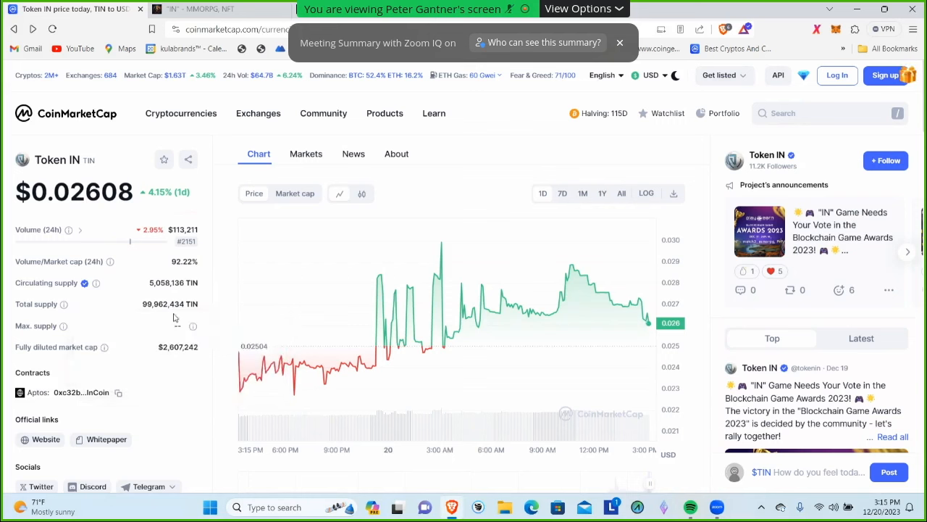
mouse_move(208, 324)
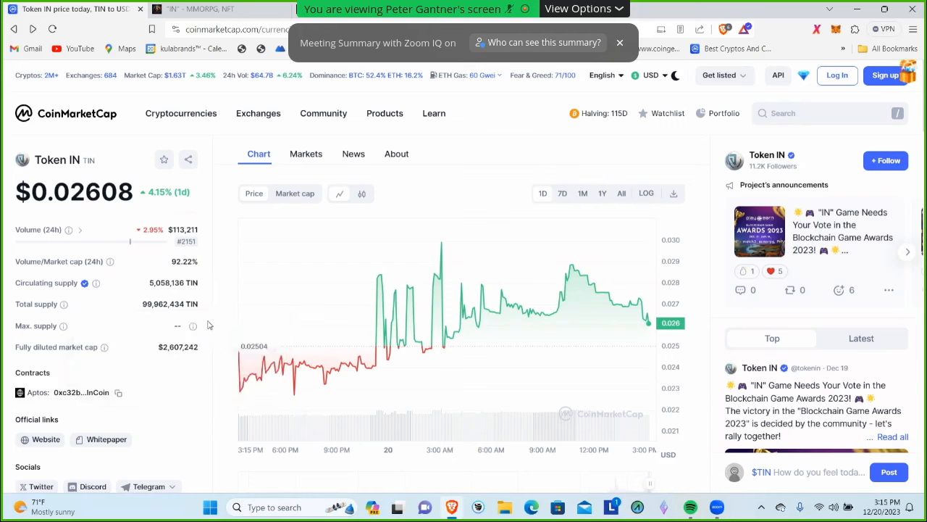
mouse_move(210, 382)
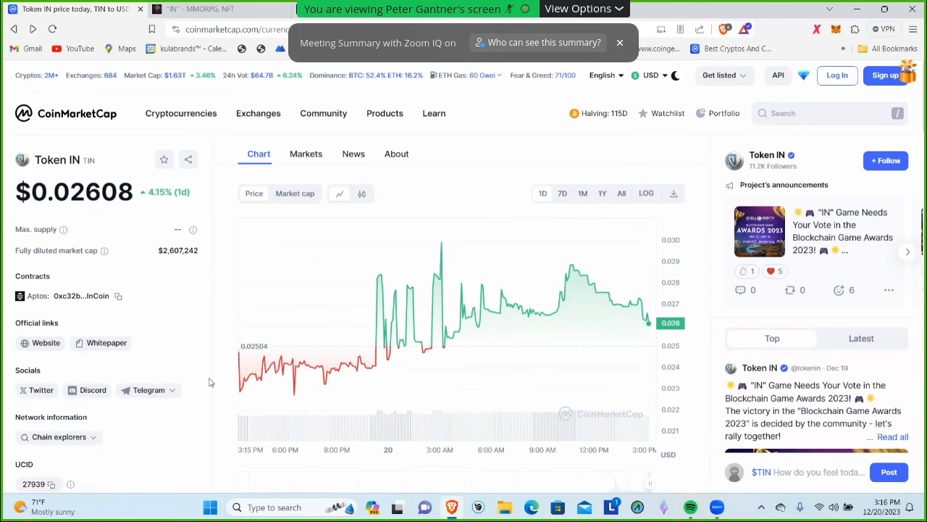
mouse_move(671, 279)
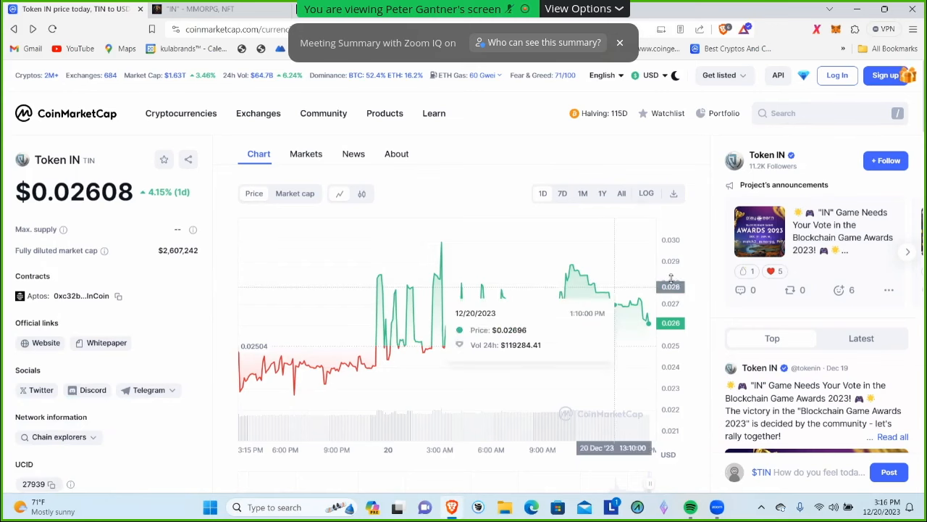
scroll("down", 3)
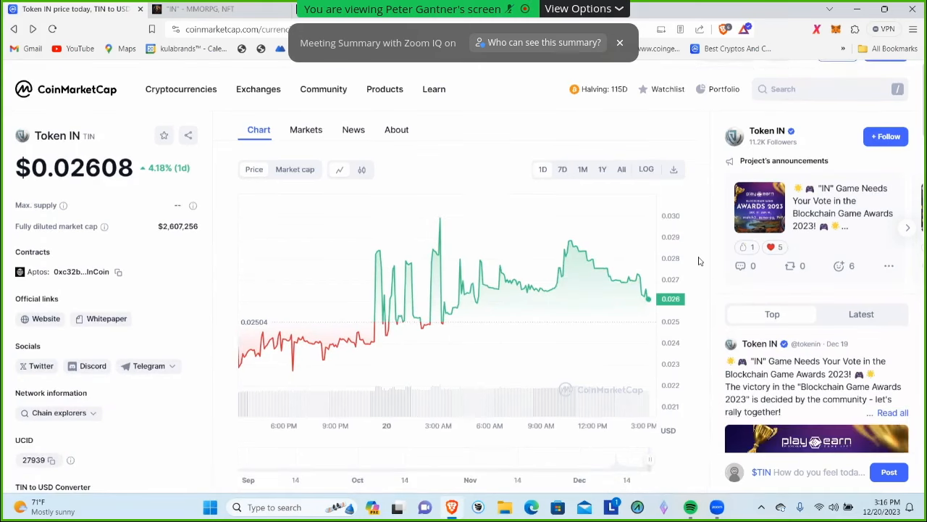
scroll("down", 3)
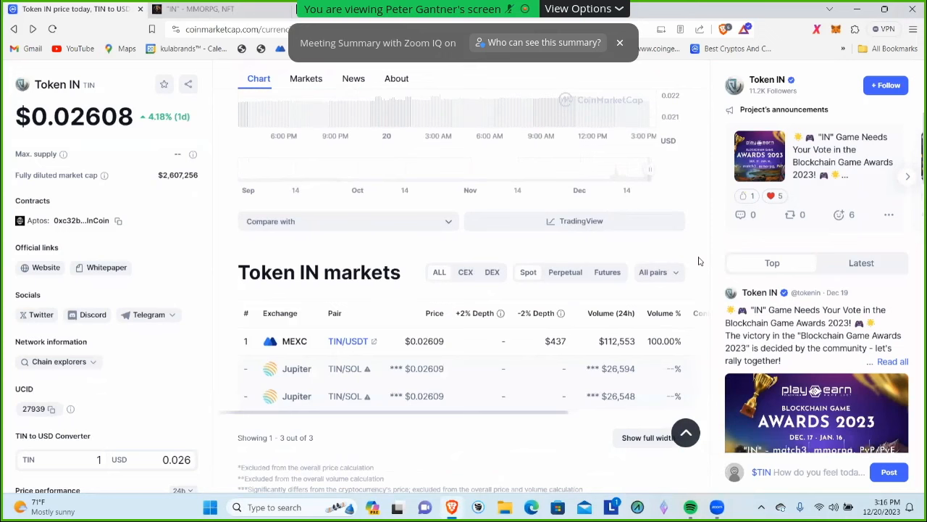
mouse_move(317, 346)
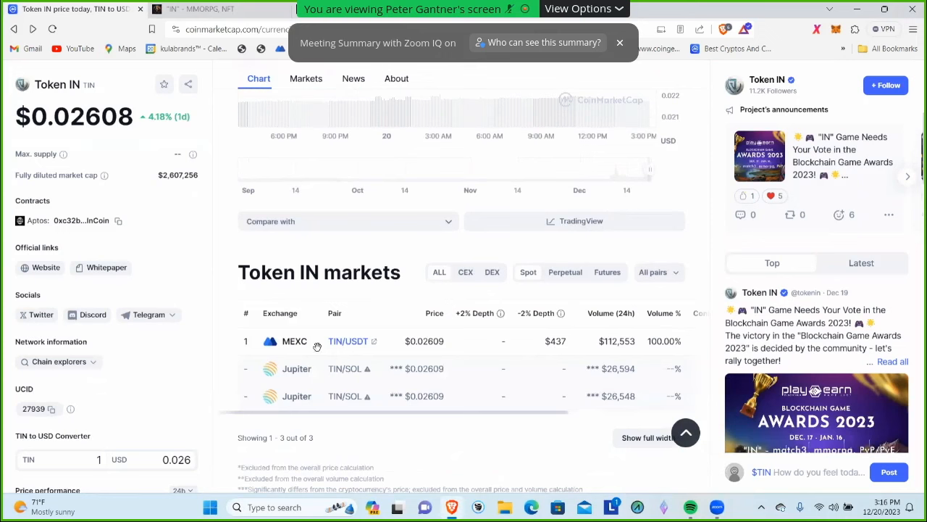
mouse_move(353, 340)
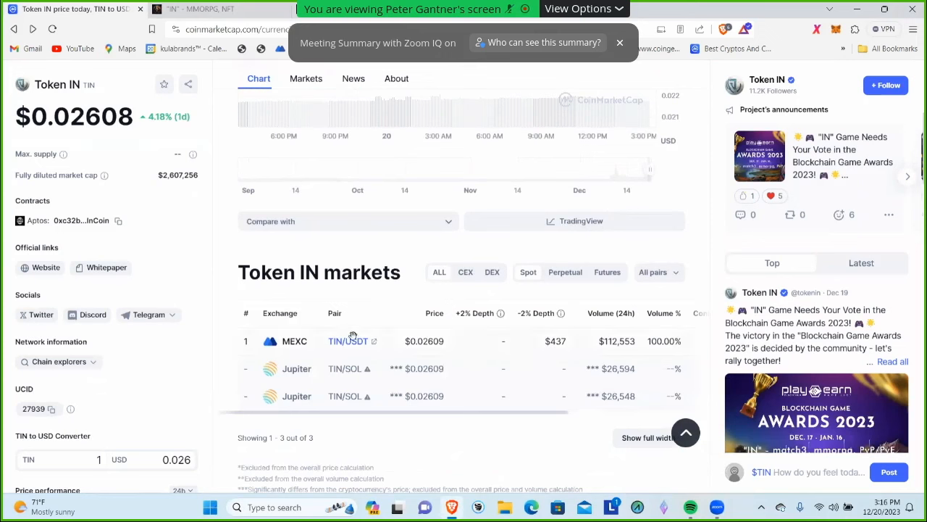
mouse_move(310, 377)
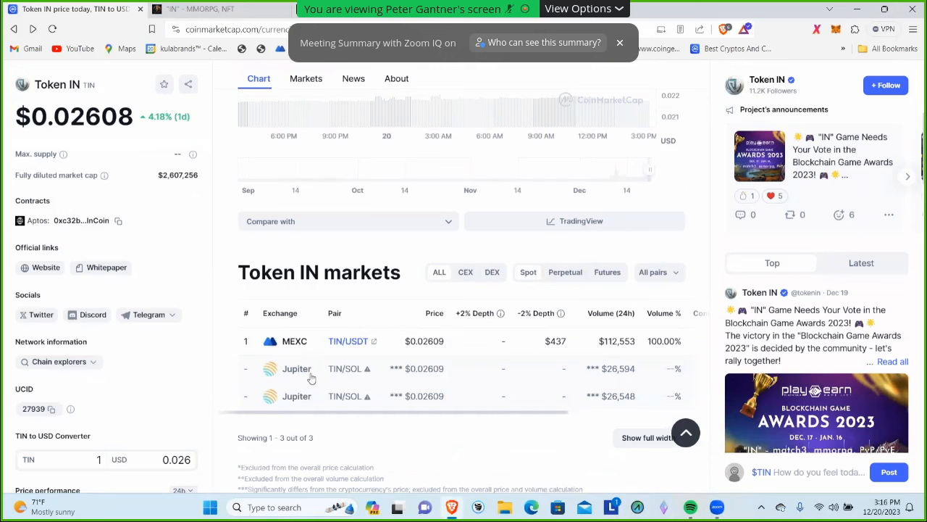
mouse_move(701, 206)
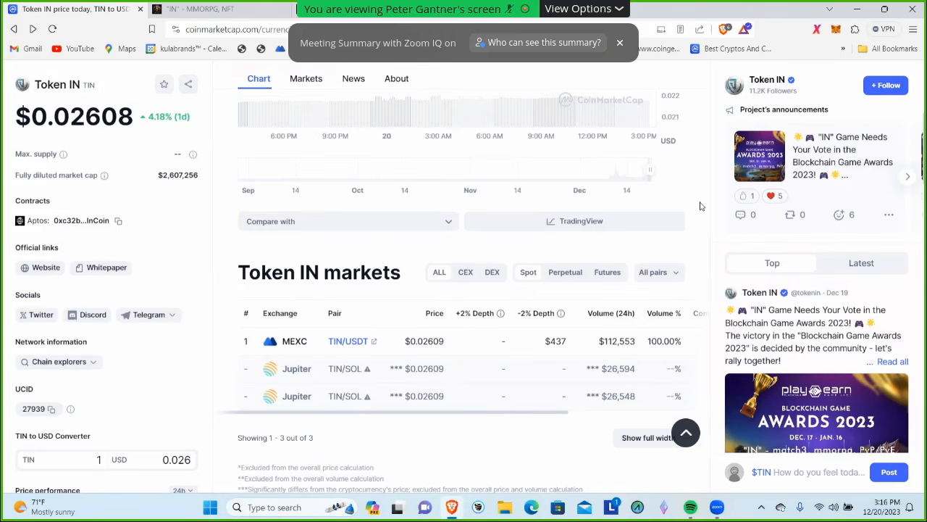
scroll("up", 3)
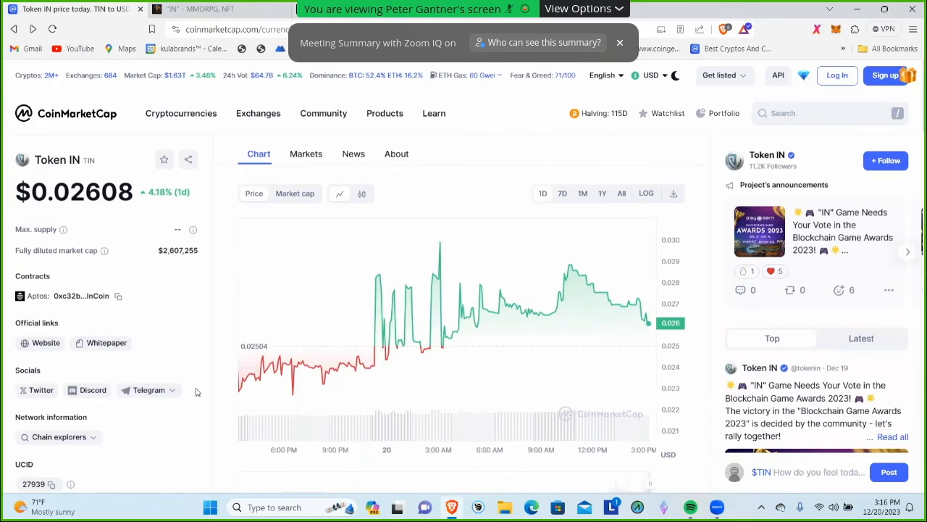
left_click(210, 10)
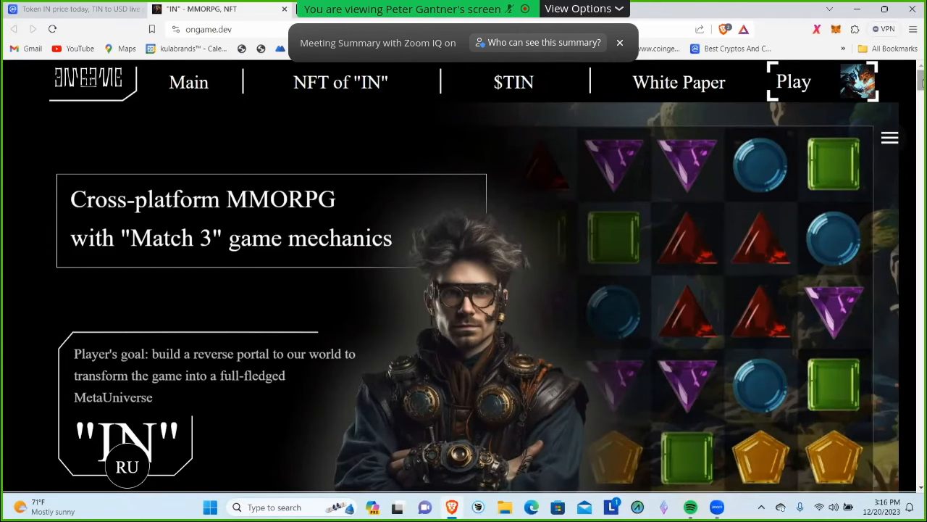
- Read through 'The main stages of the plot' down to 'Rumors about the future:'
scroll("down", 3)
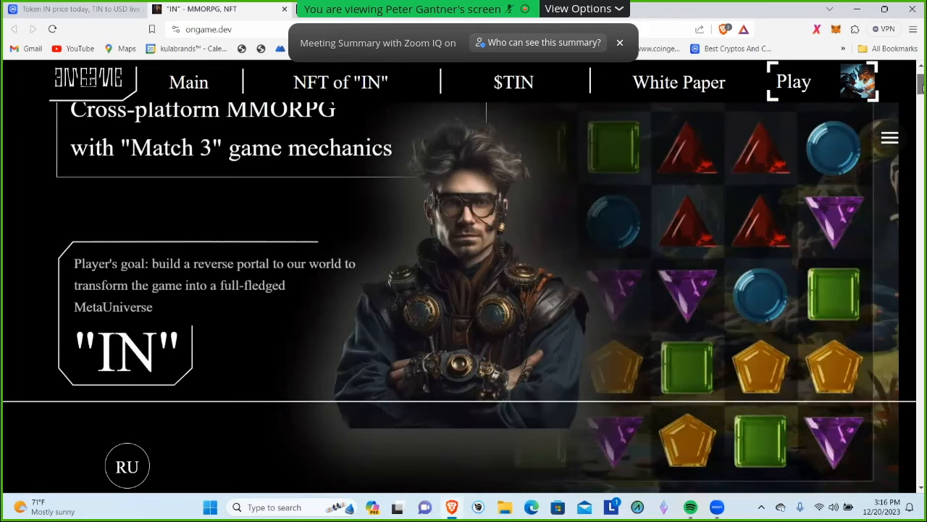
scroll("down", 3)
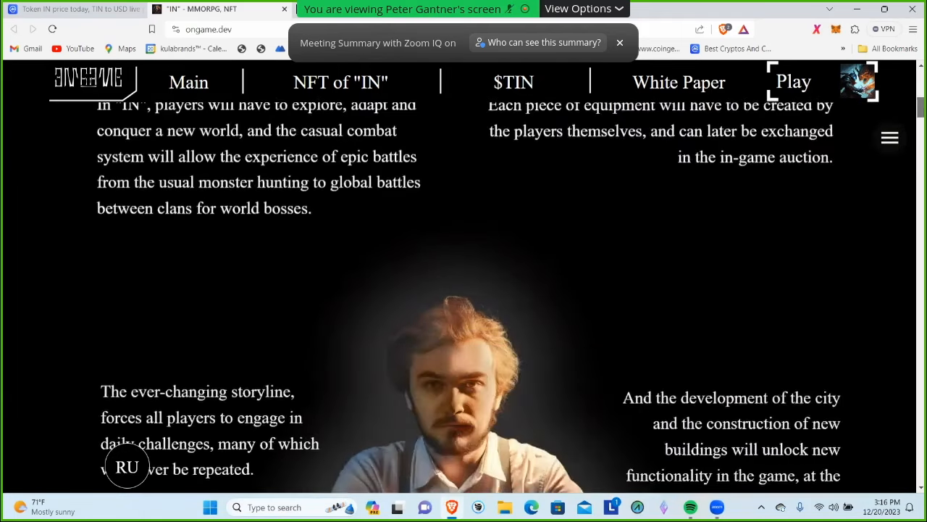
scroll("up", 3)
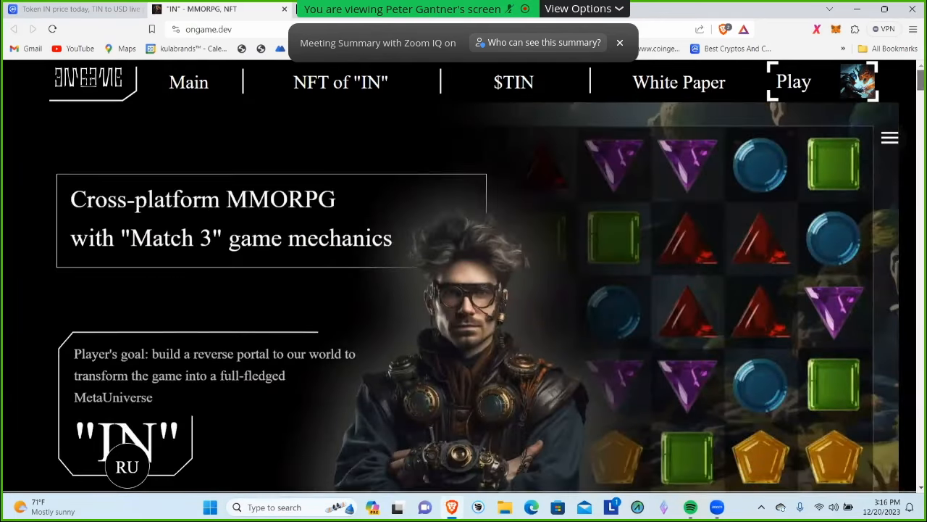
scroll("down", 3)
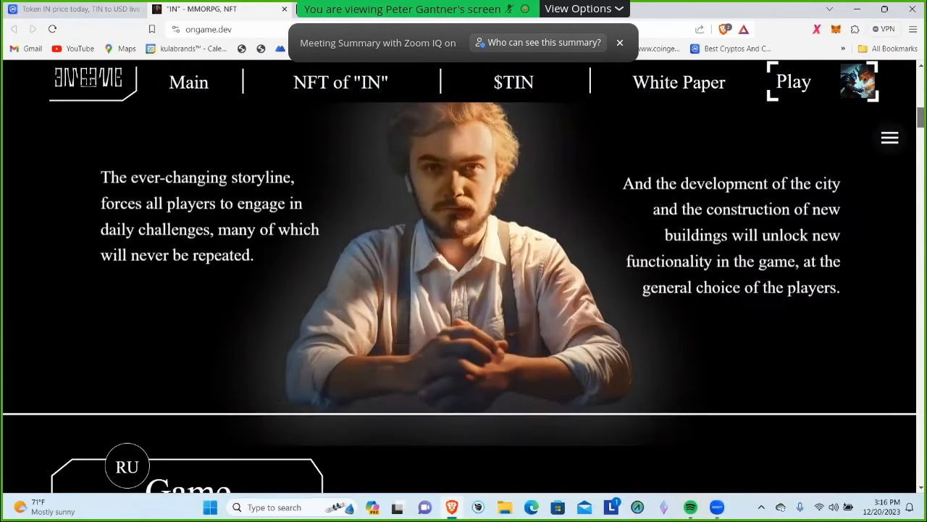
scroll("down", 3)
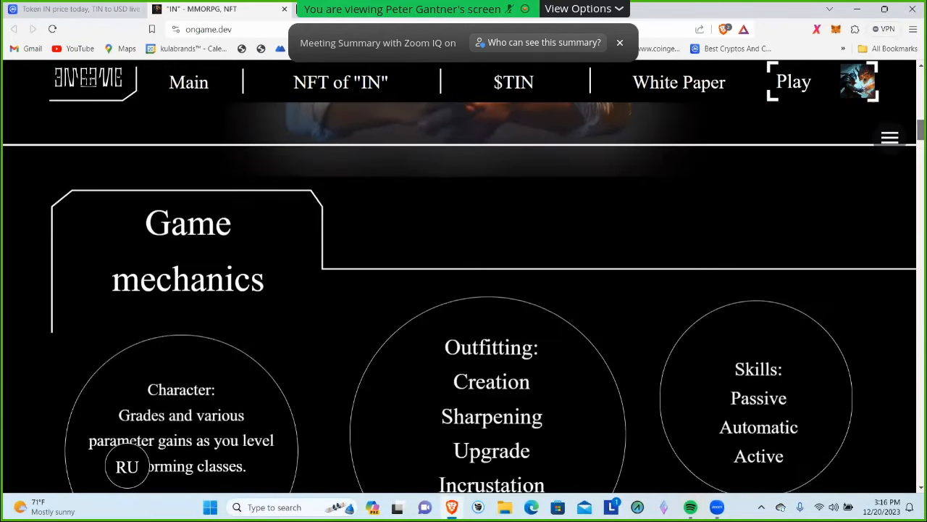
scroll("down", 3)
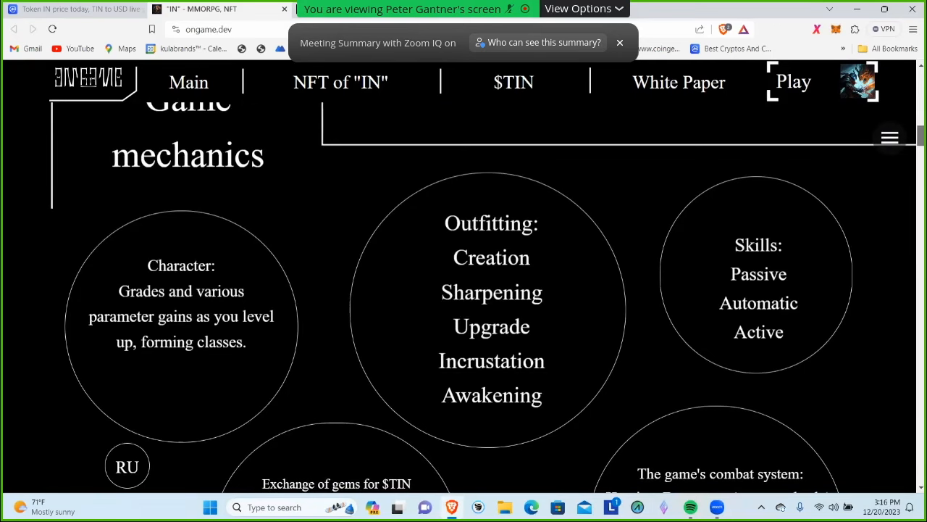
scroll("down", 3)
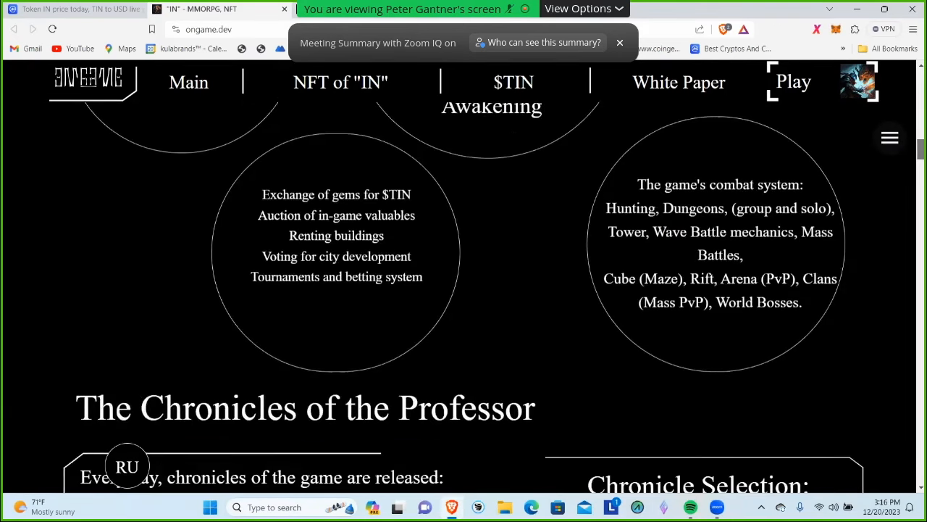
scroll("down", 3)
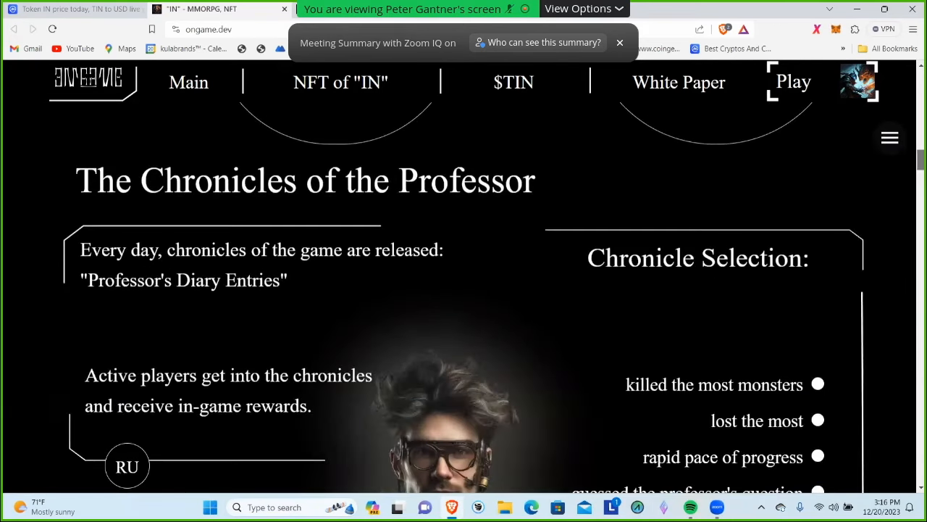
scroll("down", 3)
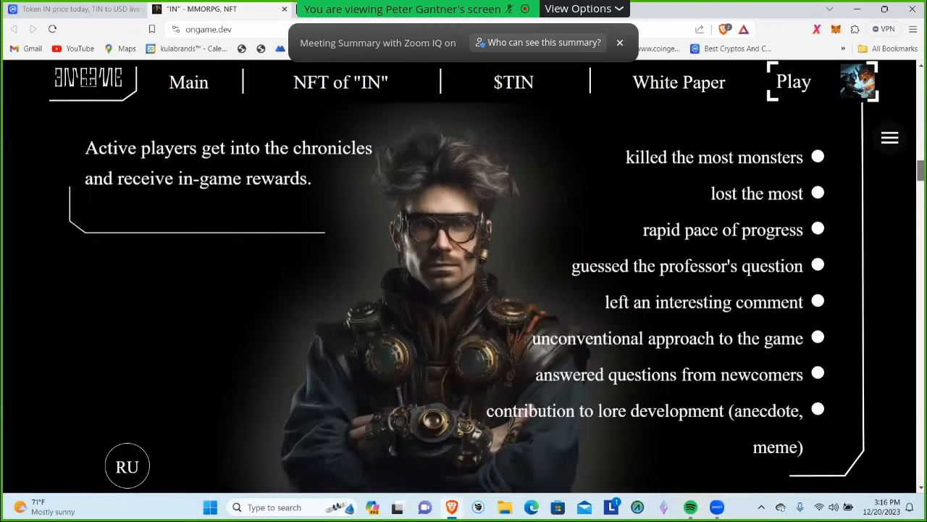
scroll("down", 3)
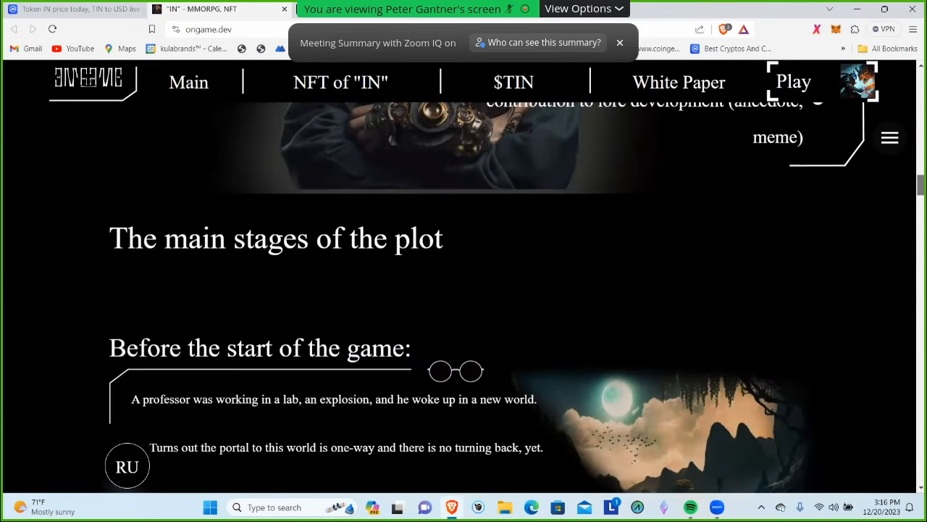
scroll("down", 3)
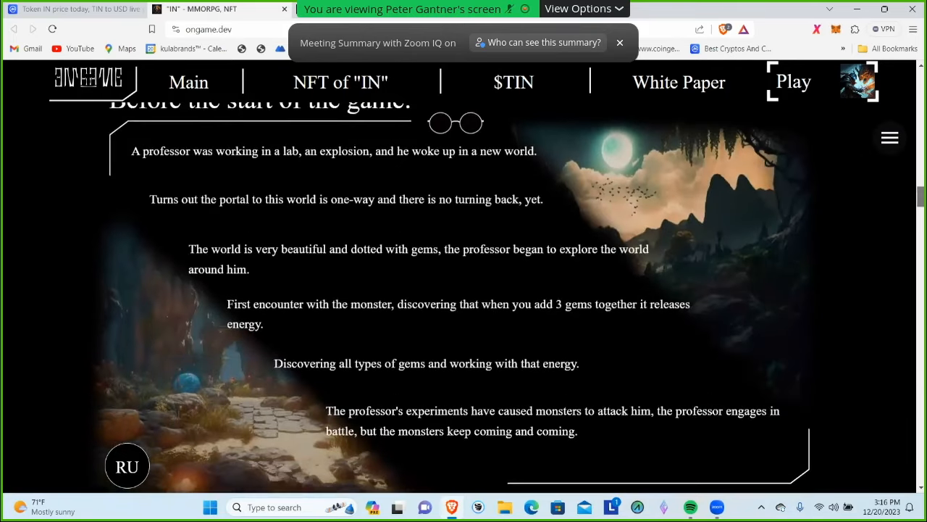
scroll("down", 3)
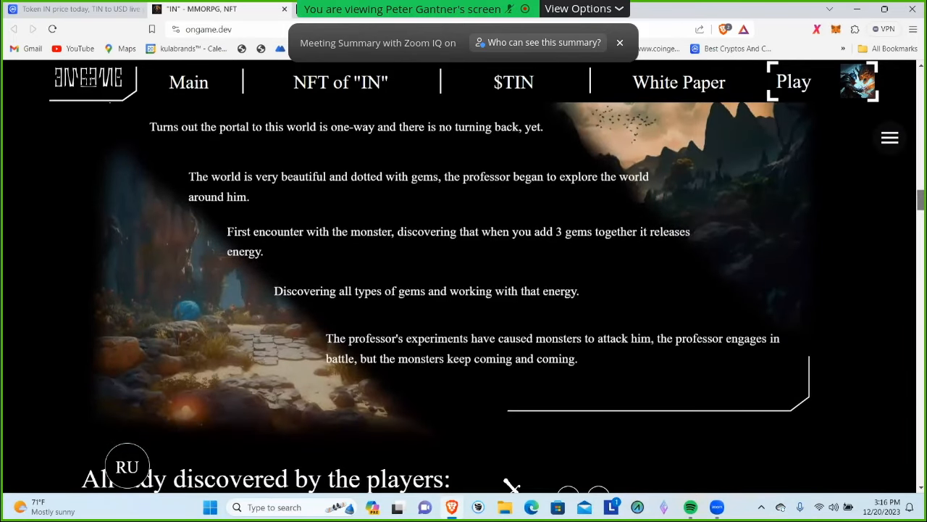
scroll("down", 3)
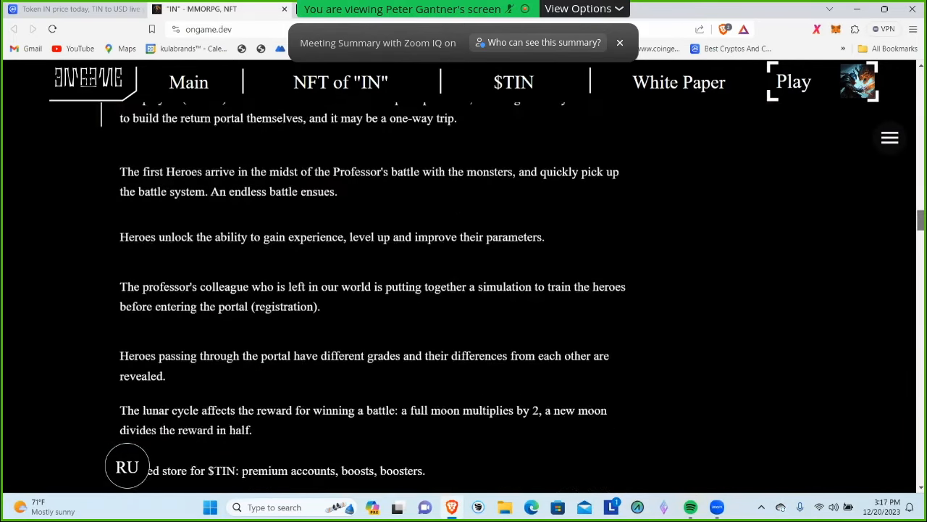
scroll("down", 3)
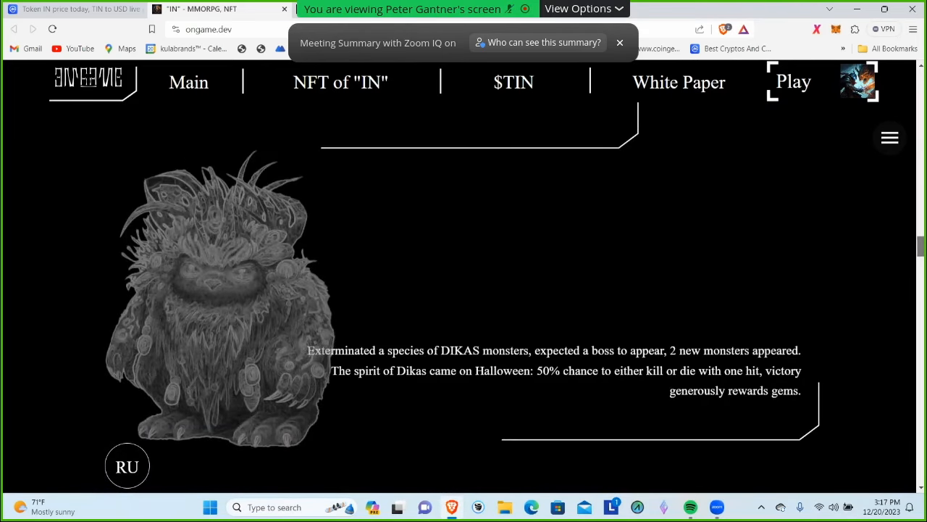
scroll("down", 3)
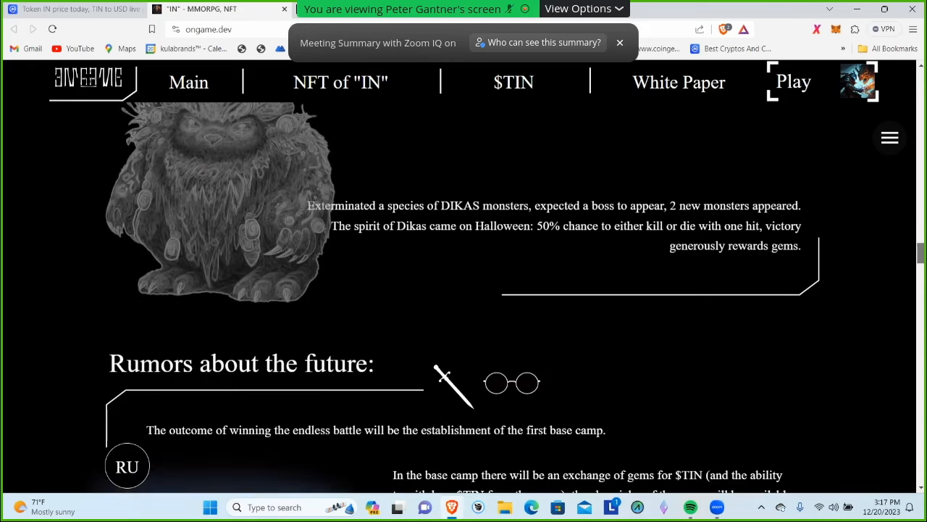
scroll("down", 3)
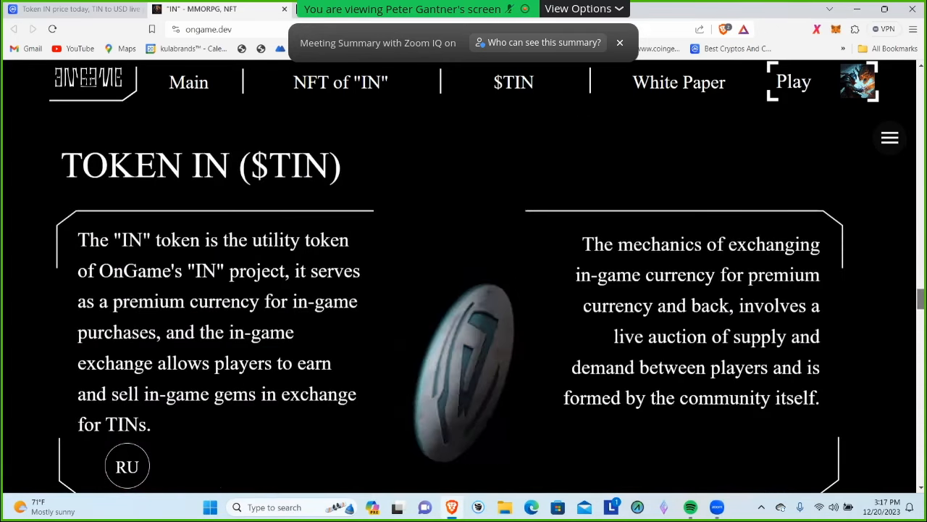
- Scroll to the TOKEN IN ($TIN) section and its 'Required for:' uses list
scroll("down", 3)
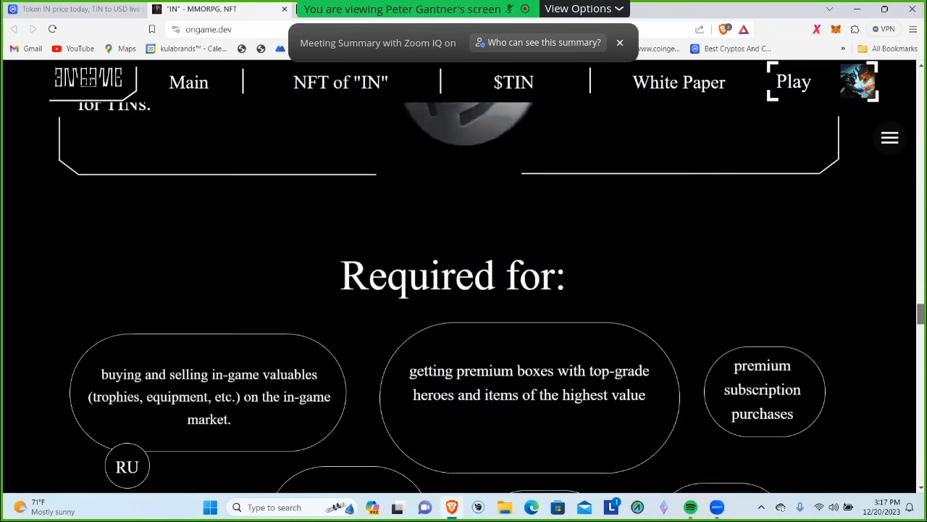
scroll("down", 3)
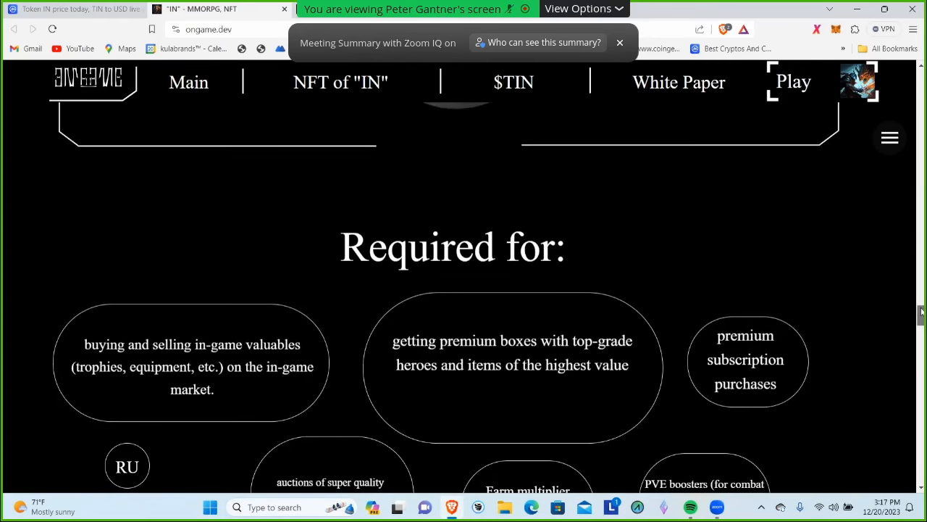
scroll("down", 3)
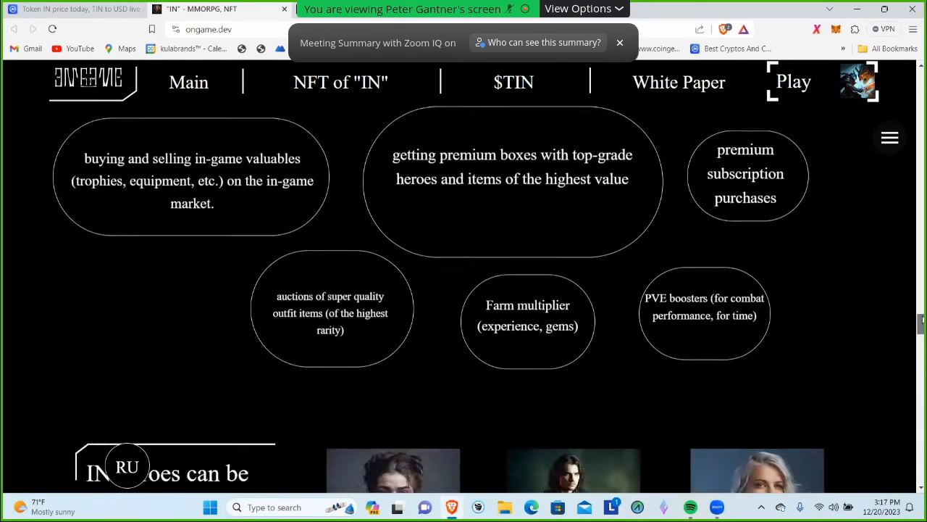
scroll("down", 3)
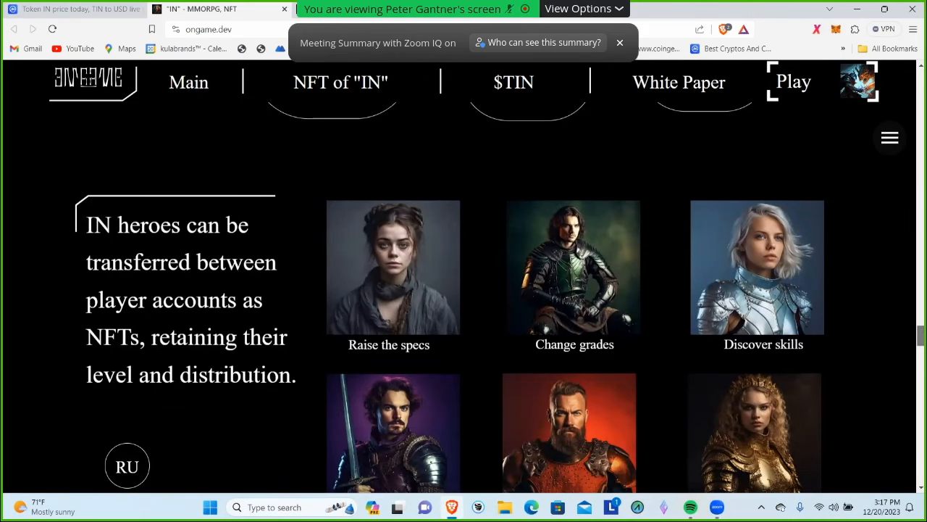
- Read the heroes, Roadmap, creators and partners, then open the game's X profile from the footer
scroll("down", 3)
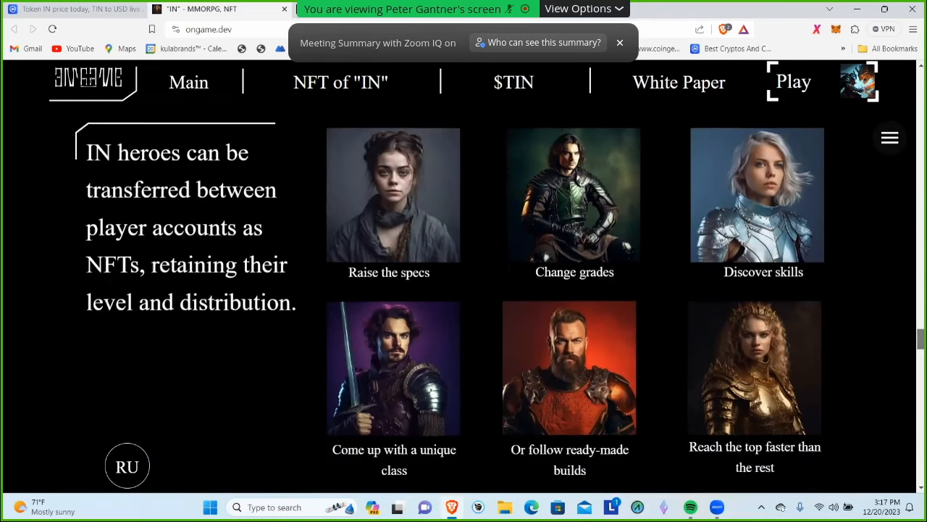
scroll("down", 3)
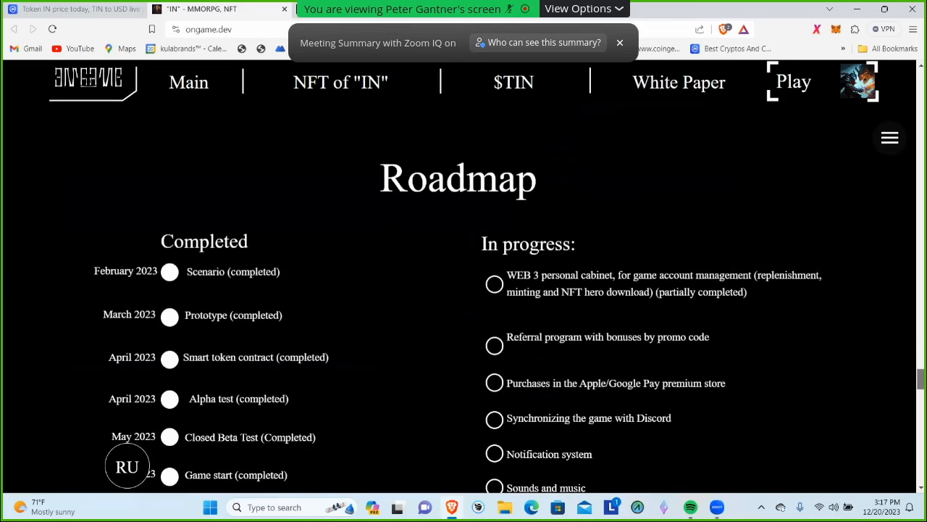
scroll("down", 3)
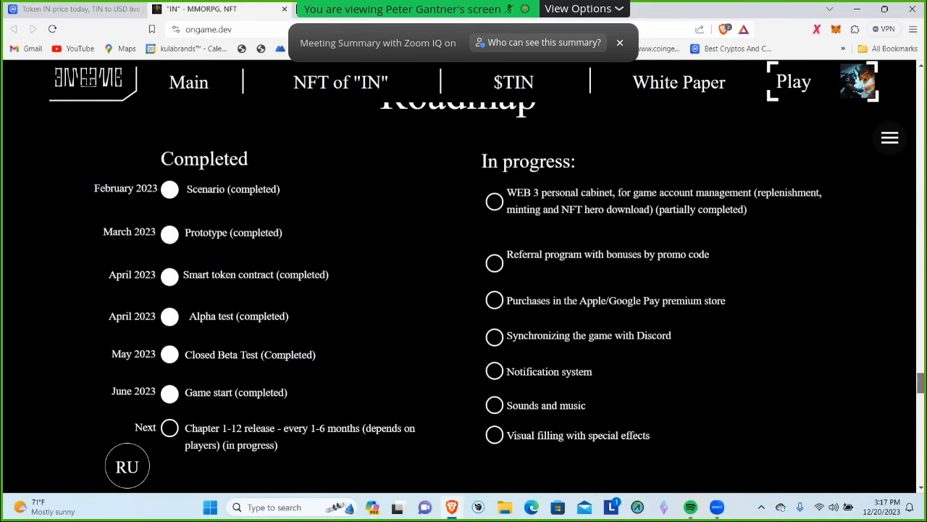
scroll("down", 3)
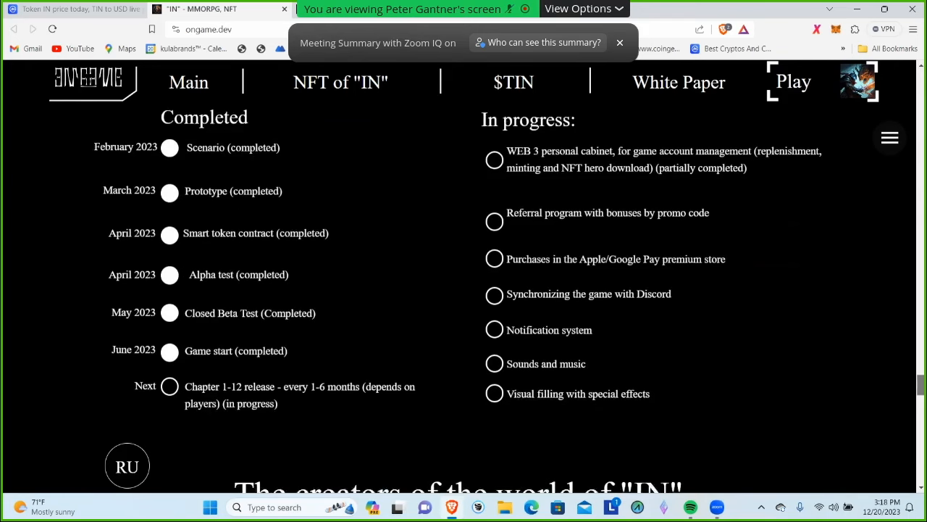
scroll("down", 3)
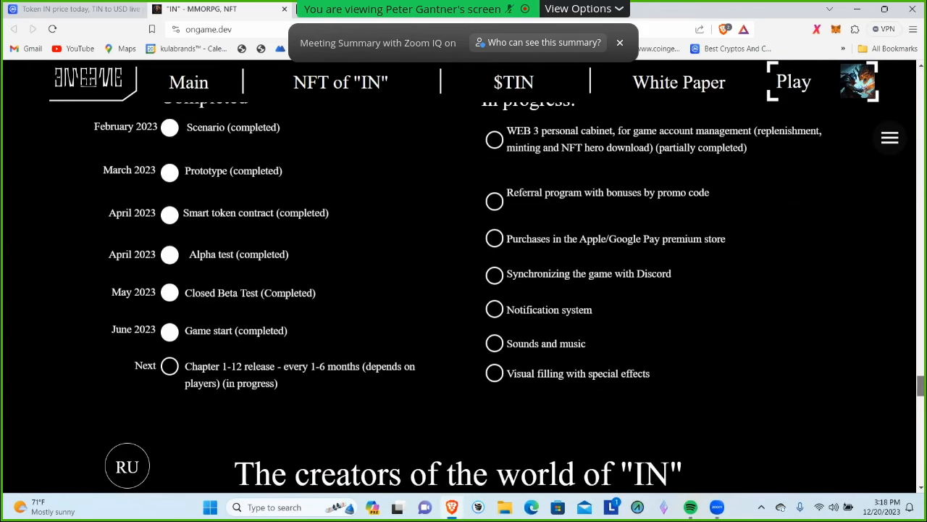
scroll("down", 3)
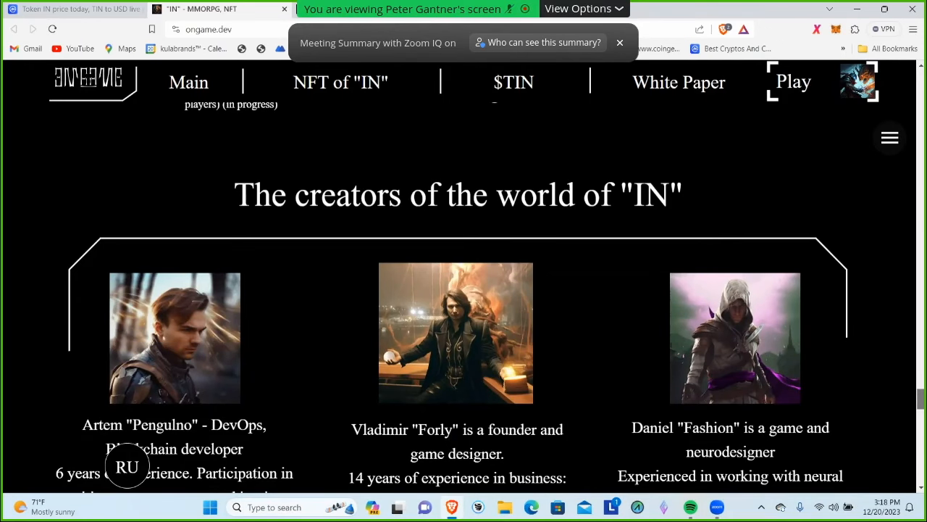
scroll("down", 3)
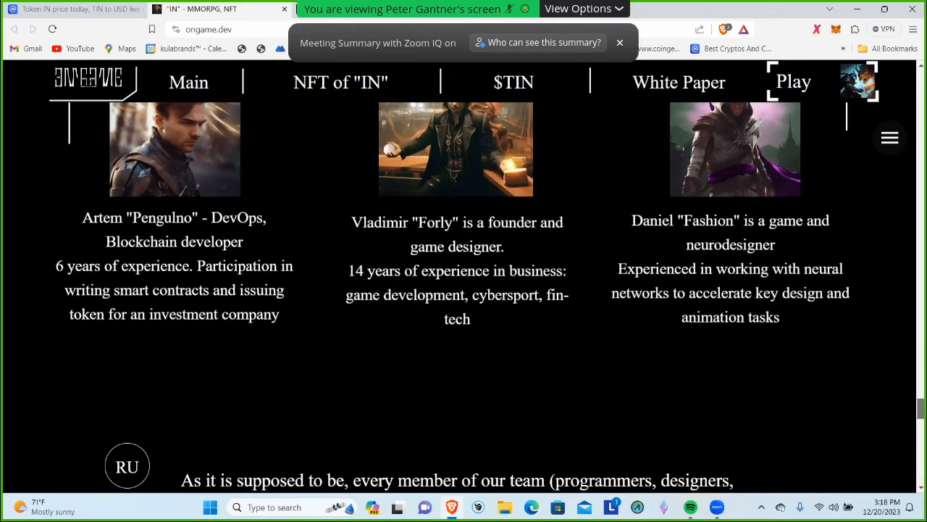
scroll("down", 3)
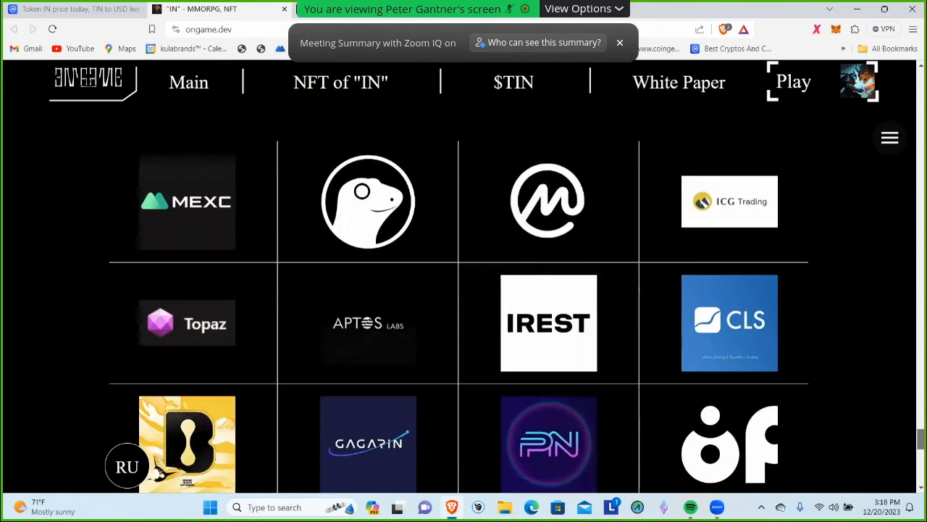
scroll("down", 3)
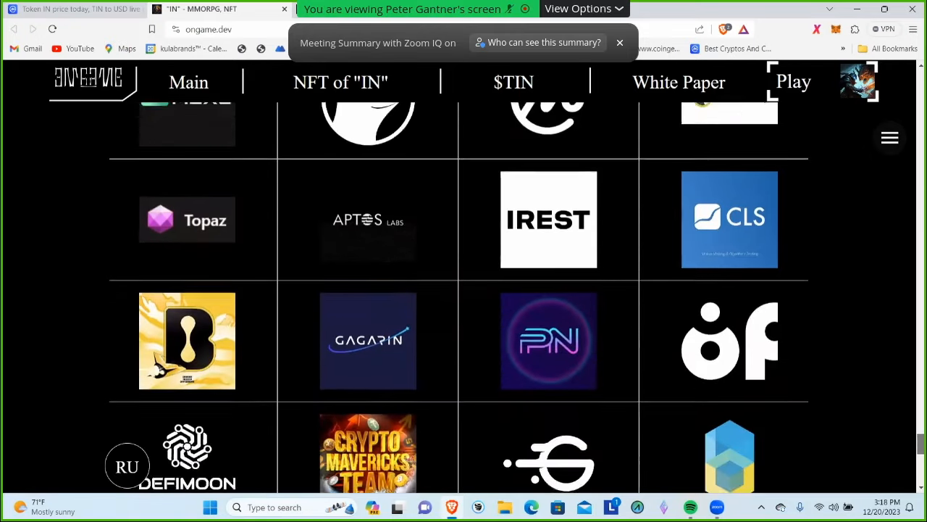
scroll("down", 3)
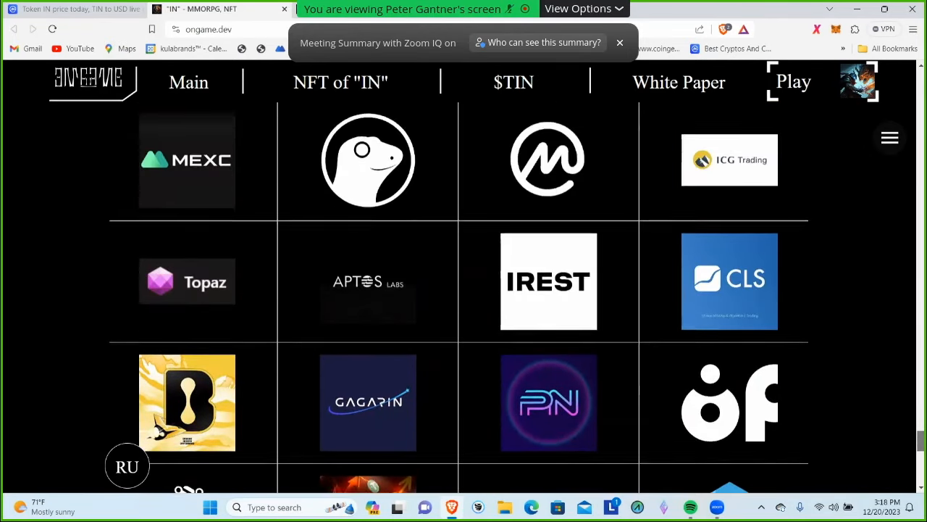
scroll("down", 3)
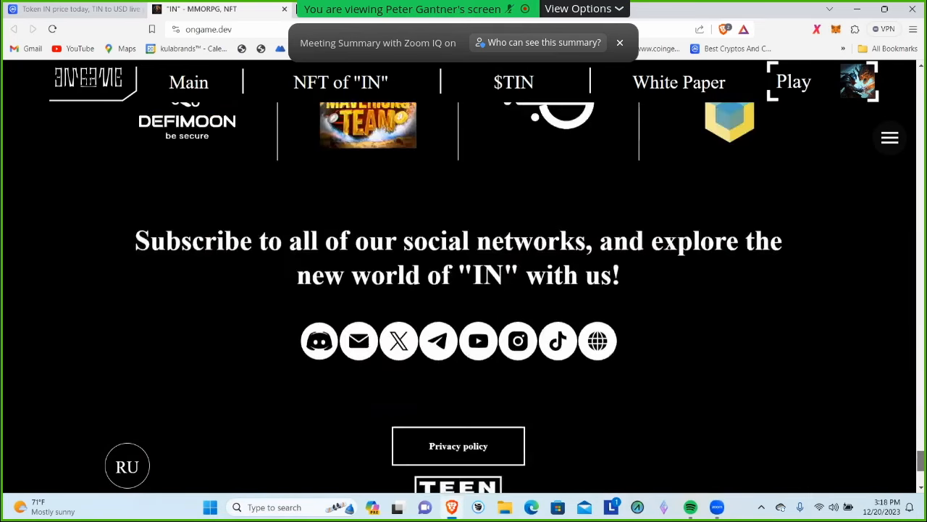
scroll("down", 3)
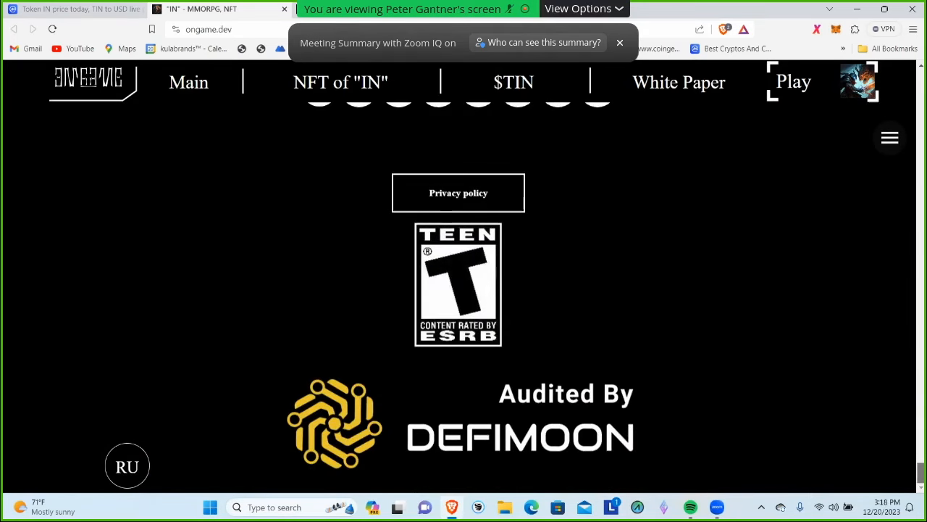
scroll("up", 3)
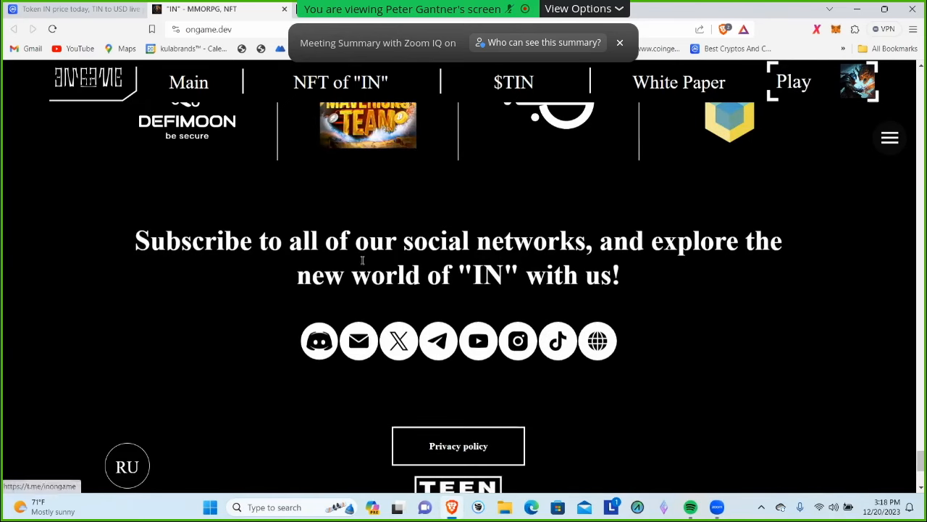
left_click(398, 341)
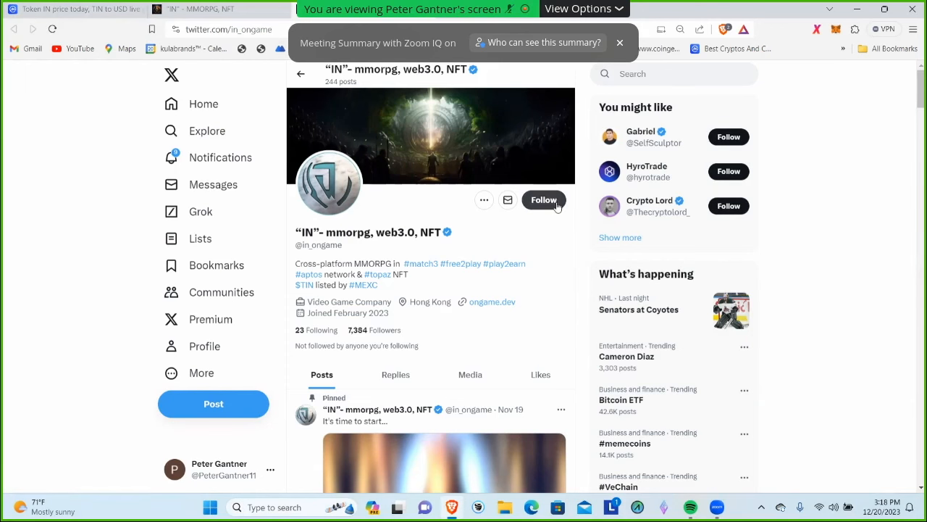
left_click(543, 200)
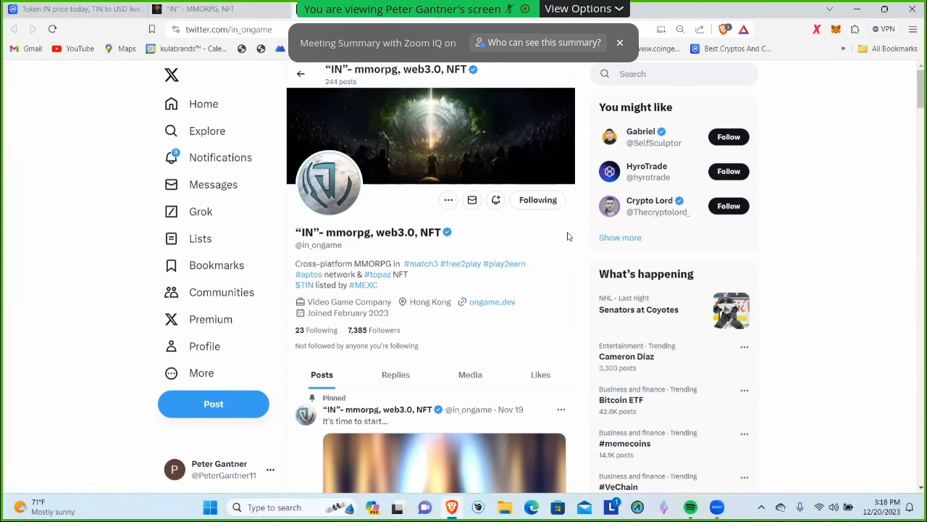
scroll("down", 3)
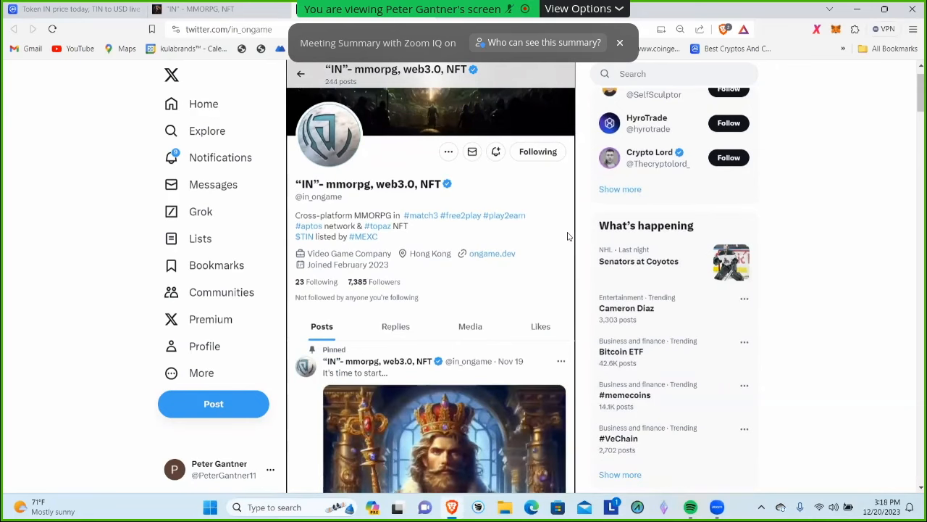
scroll("down", 3)
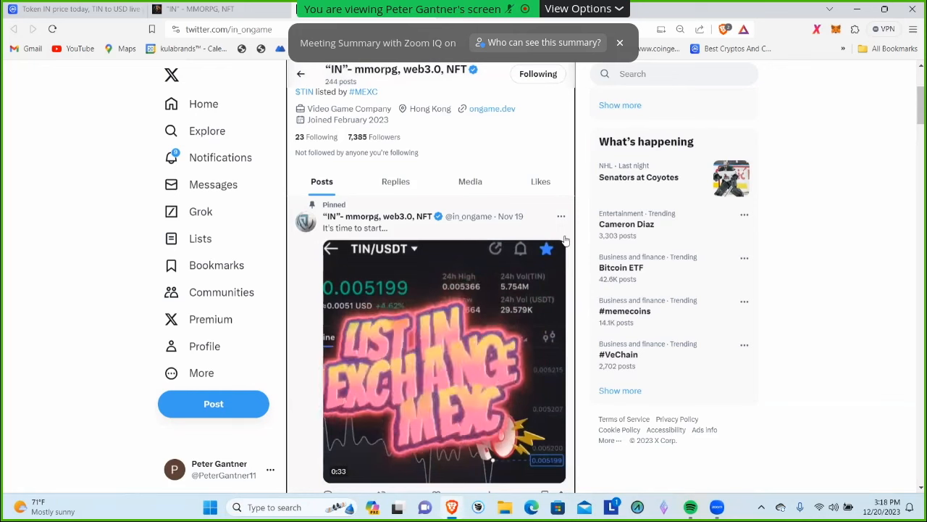
scroll("down", 3)
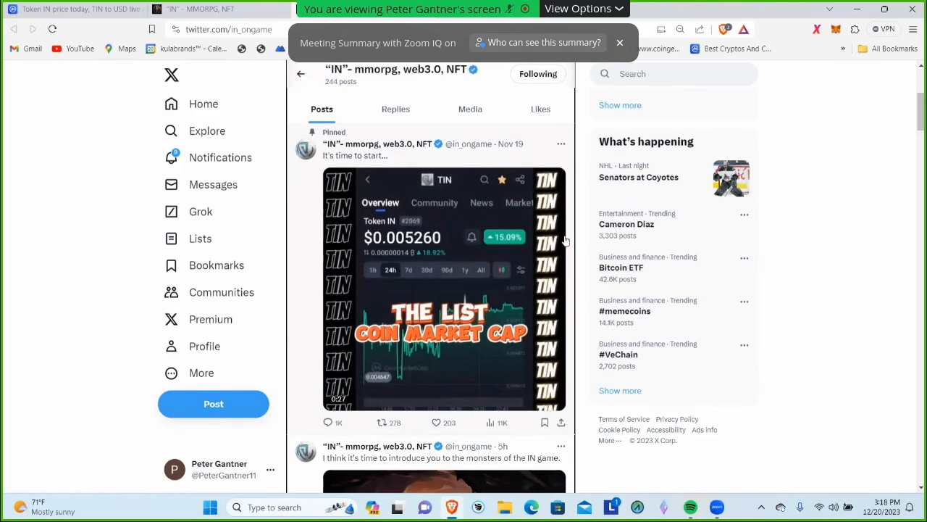
scroll("down", 3)
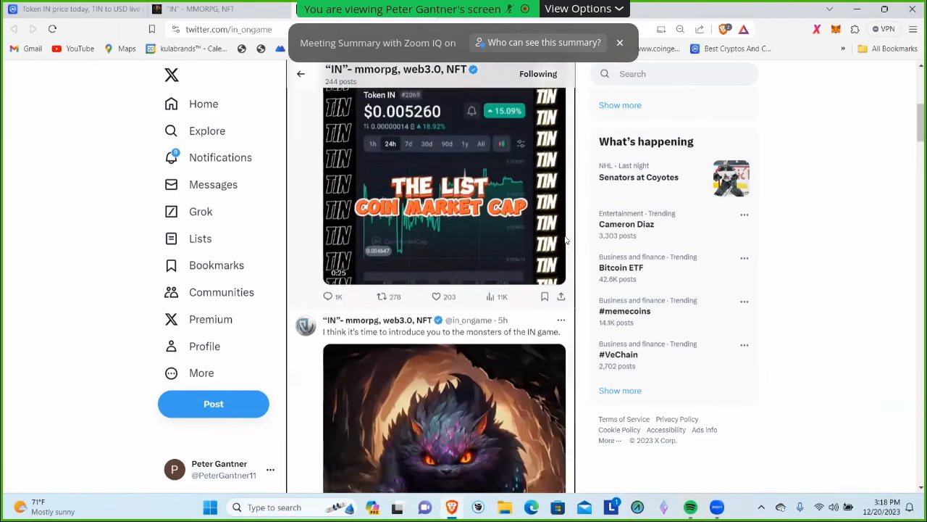
scroll("down", 3)
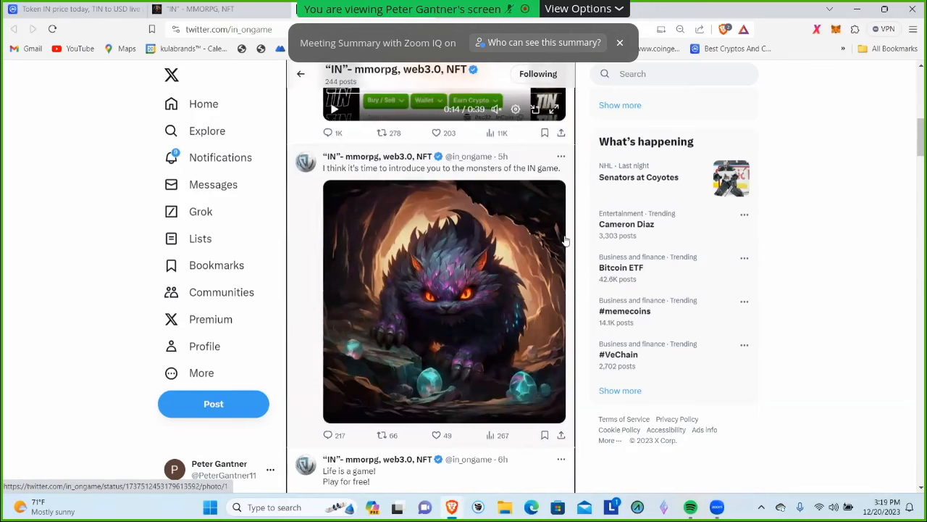
scroll("down", 3)
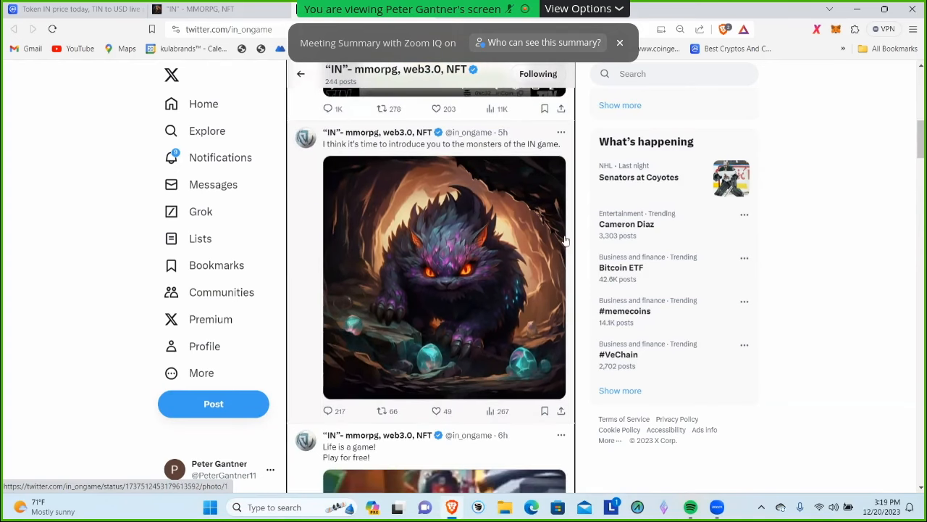
scroll("down", 3)
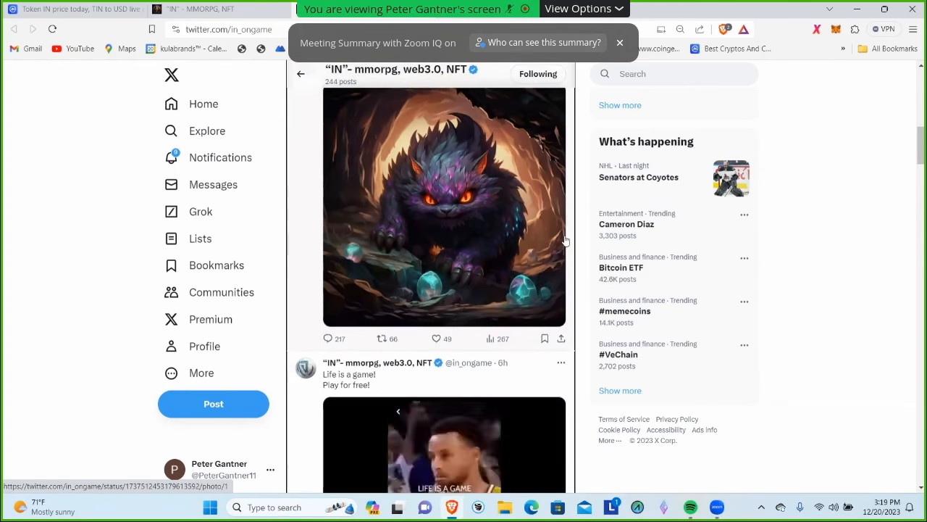
scroll("down", 3)
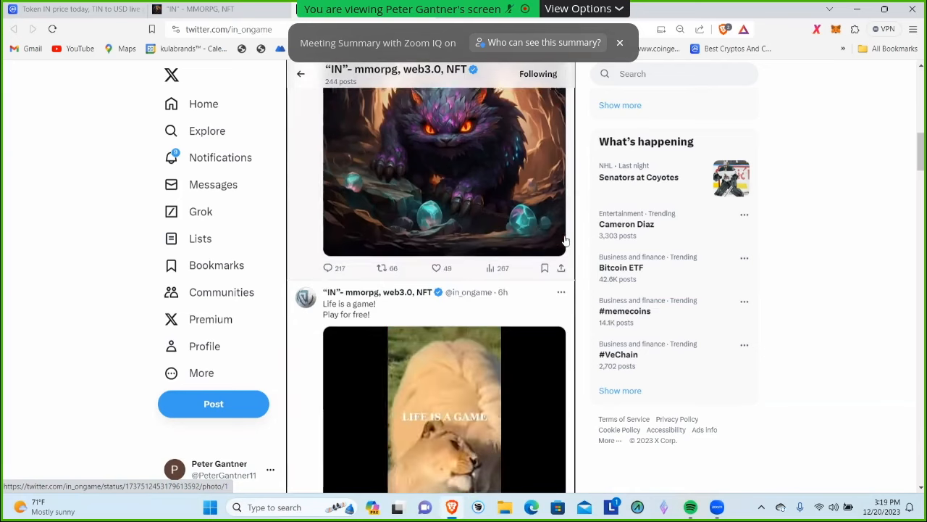
scroll("down", 3)
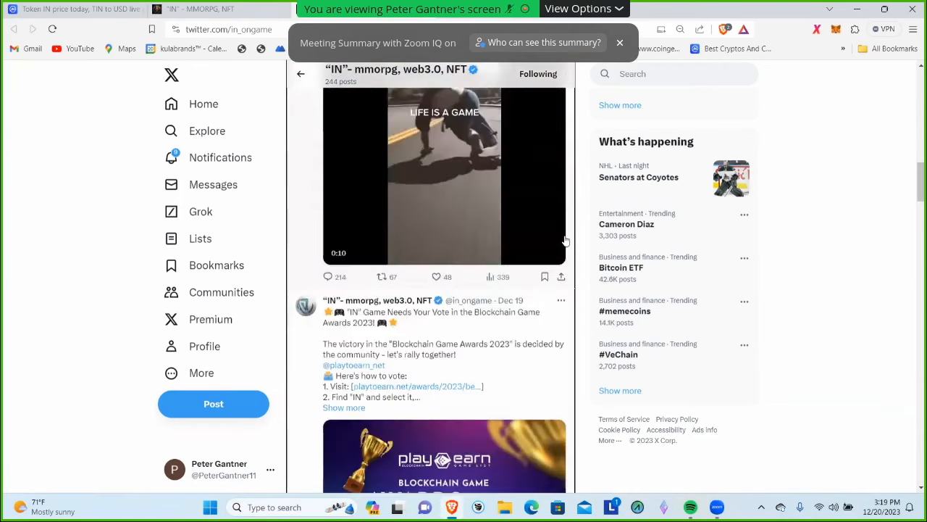
scroll("down", 3)
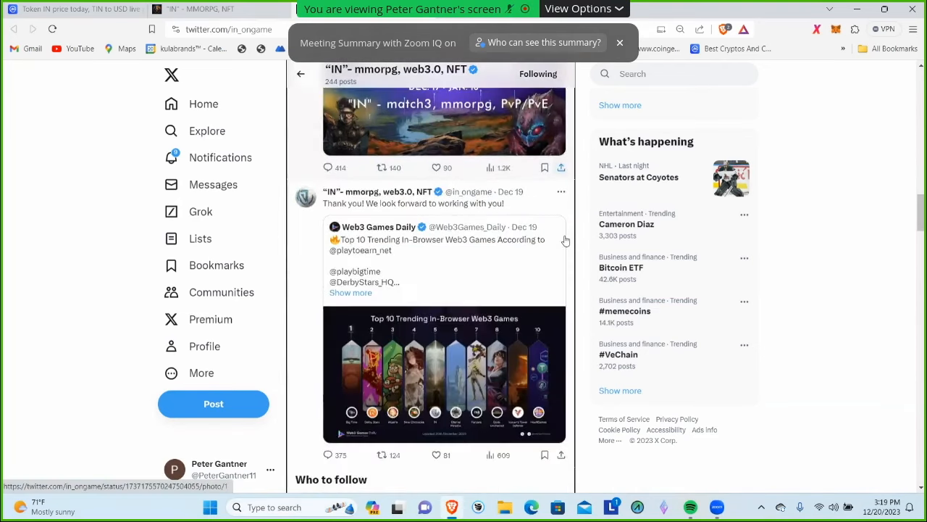
scroll("down", 3)
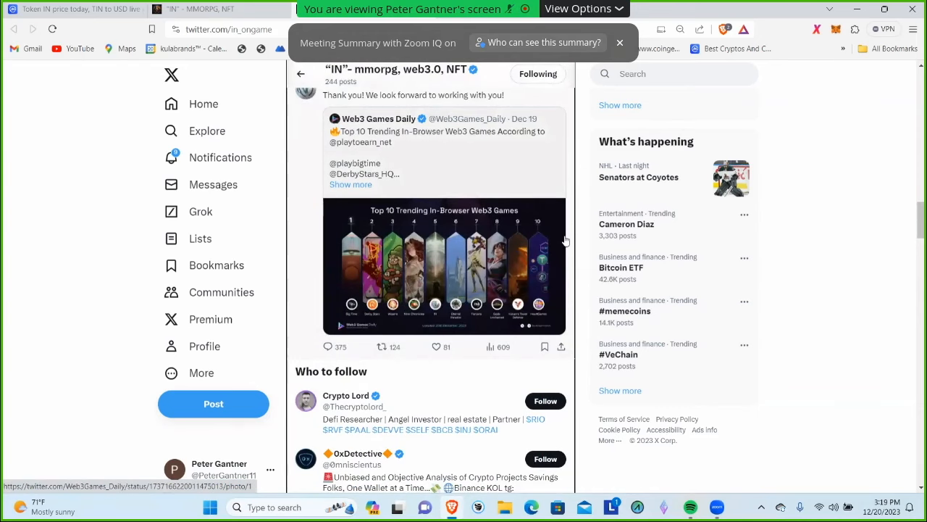
scroll("down", 3)
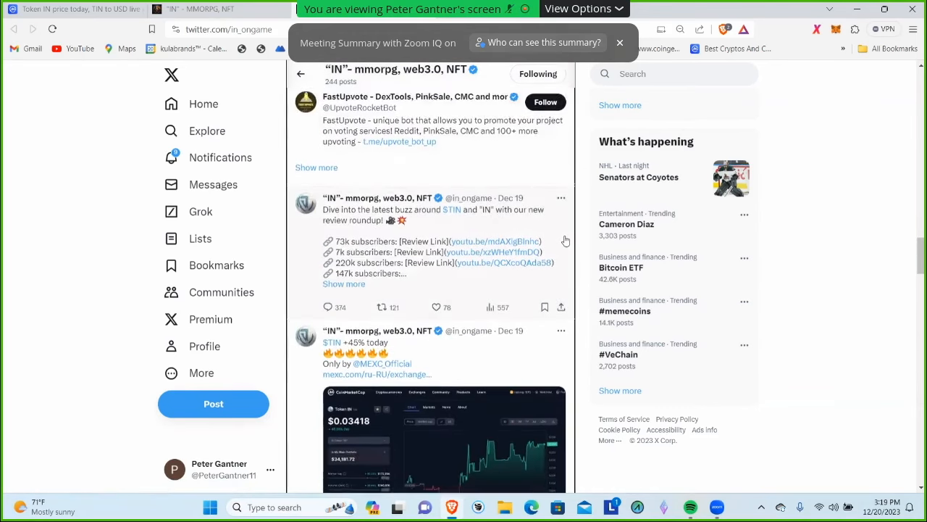
scroll("down", 3)
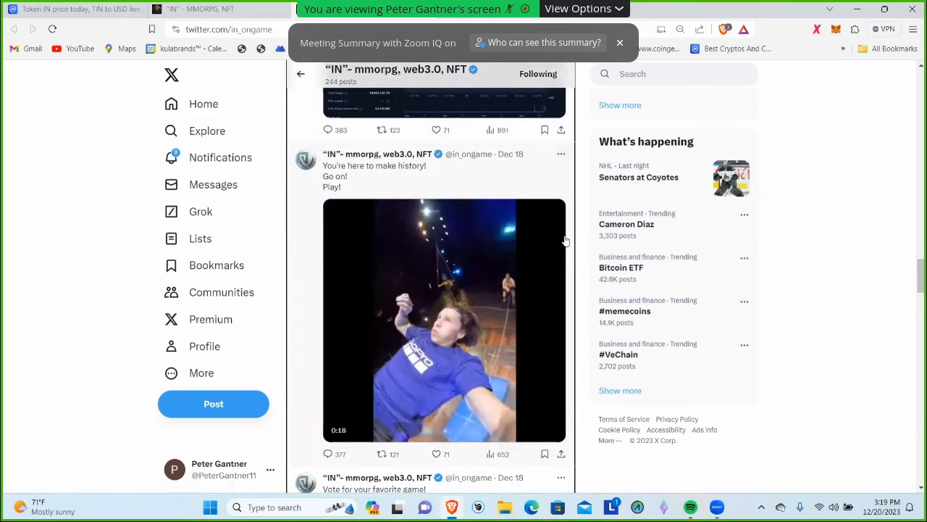
scroll("down", 3)
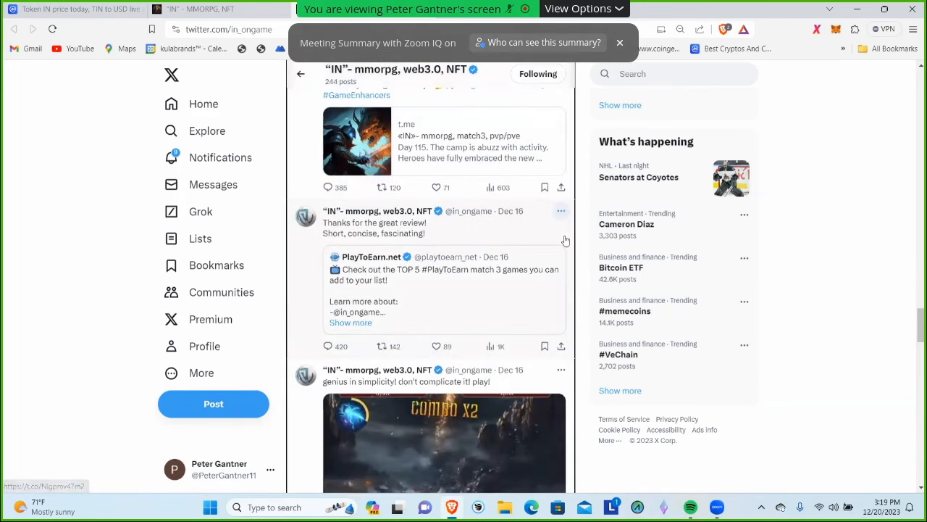
scroll("down", 3)
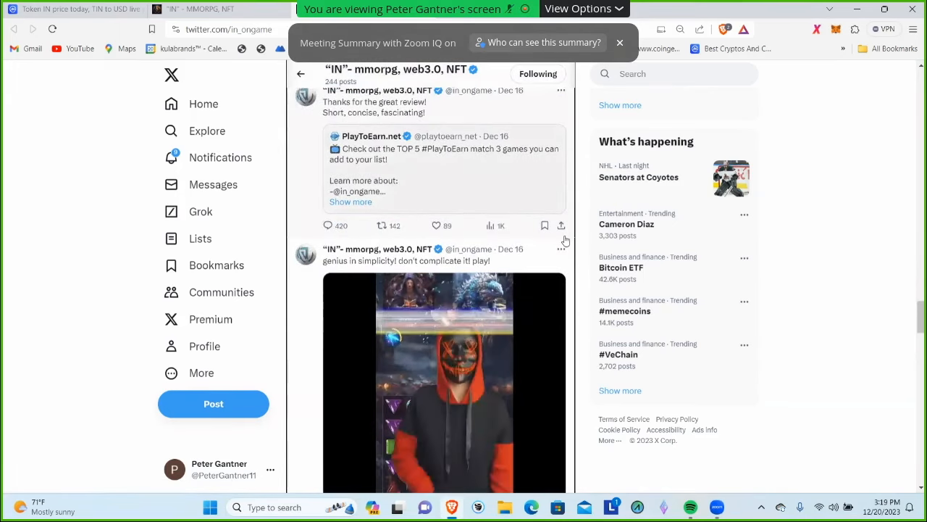
scroll("down", 3)
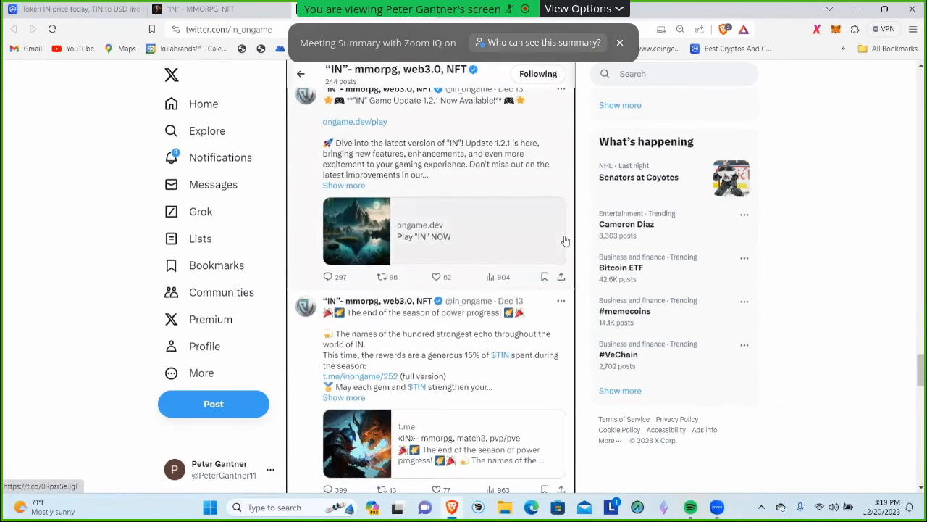
scroll("down", 3)
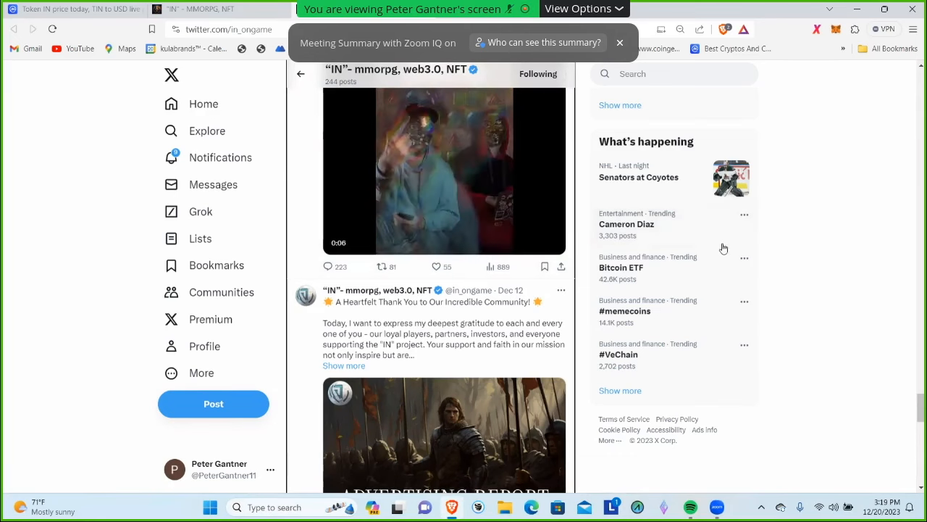
scroll("down", 3)
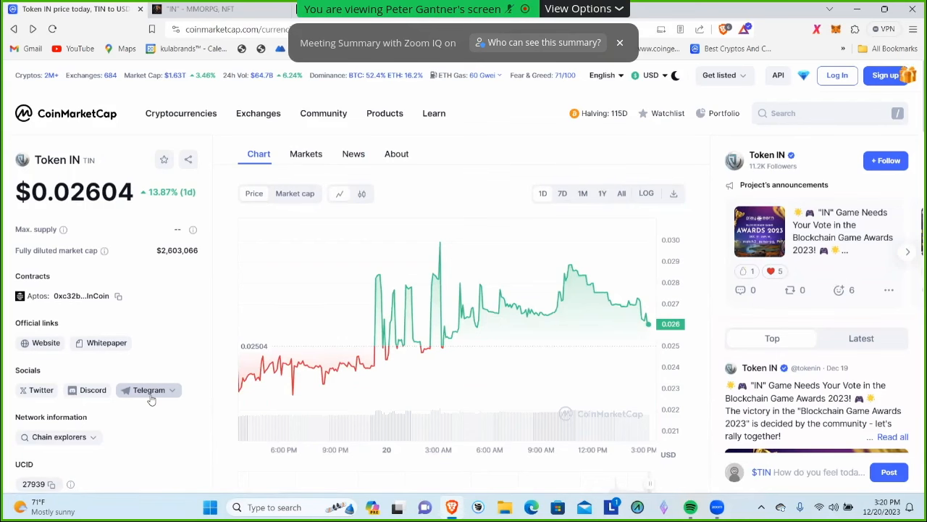
- Follow CoinMarketCap's Telegram link to «IN» CHAT and hand it to Telegram Desktop
left_click(149, 389)
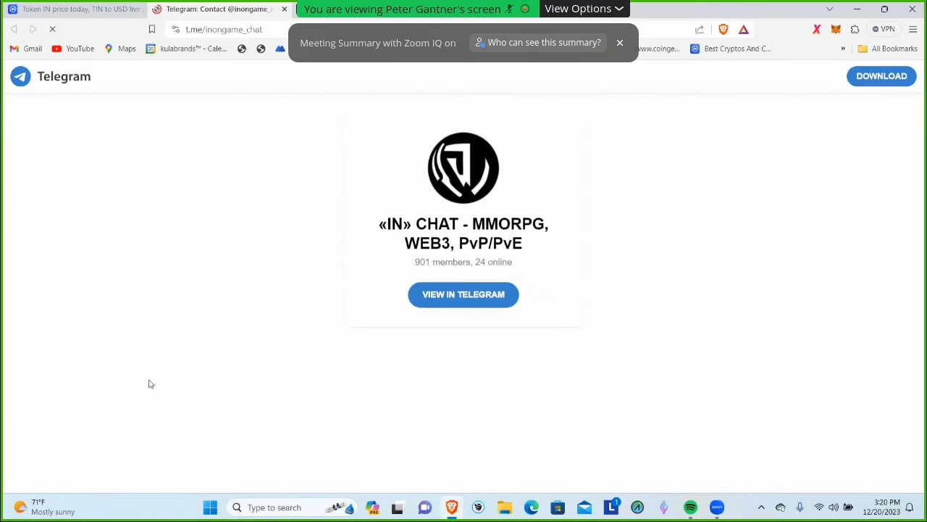
mouse_move(532, 159)
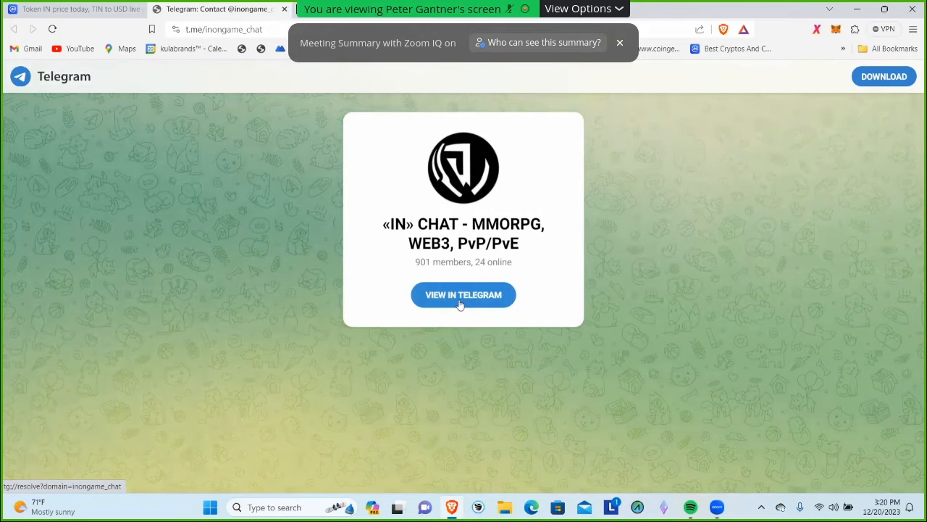
left_click(463, 295)
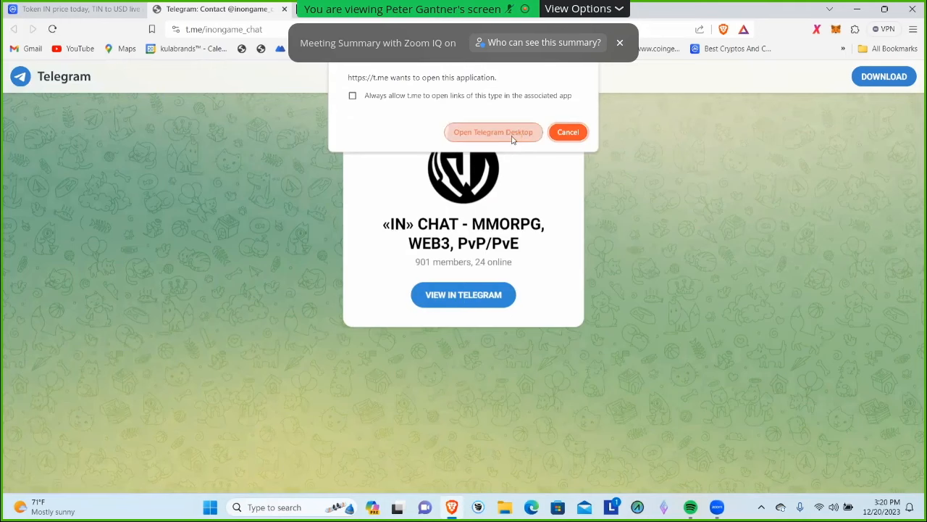
left_click(568, 132)
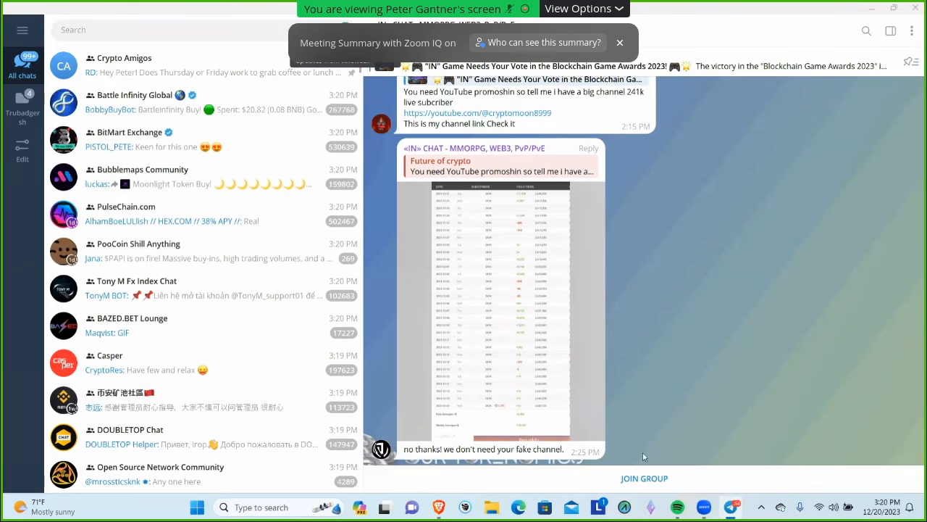
- Join the «IN» CHAT group and place the cursor in the message box
left_click(644, 478)
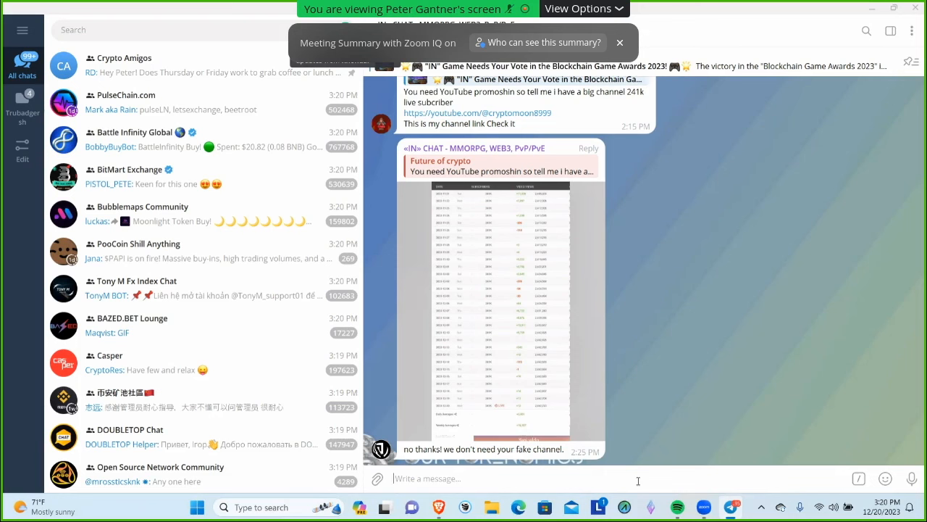
mouse_move(639, 446)
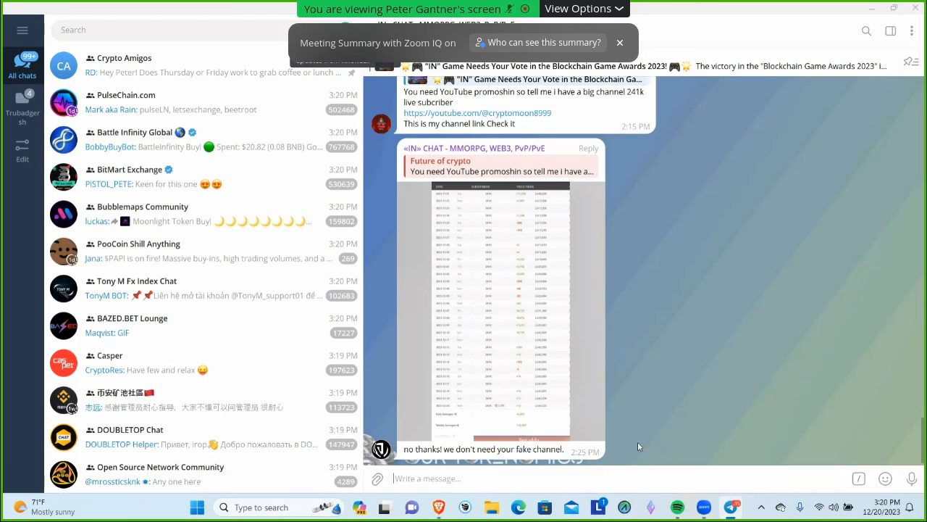
mouse_move(728, 432)
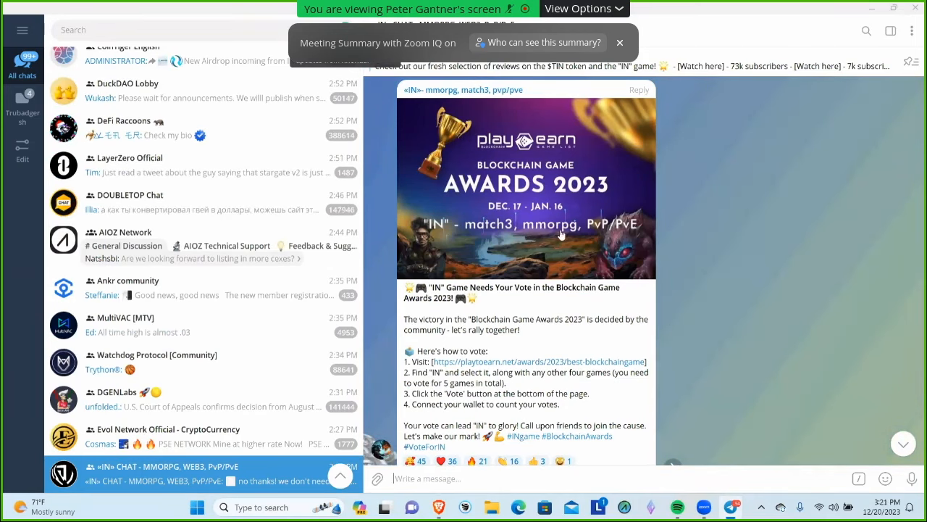
mouse_move(546, 172)
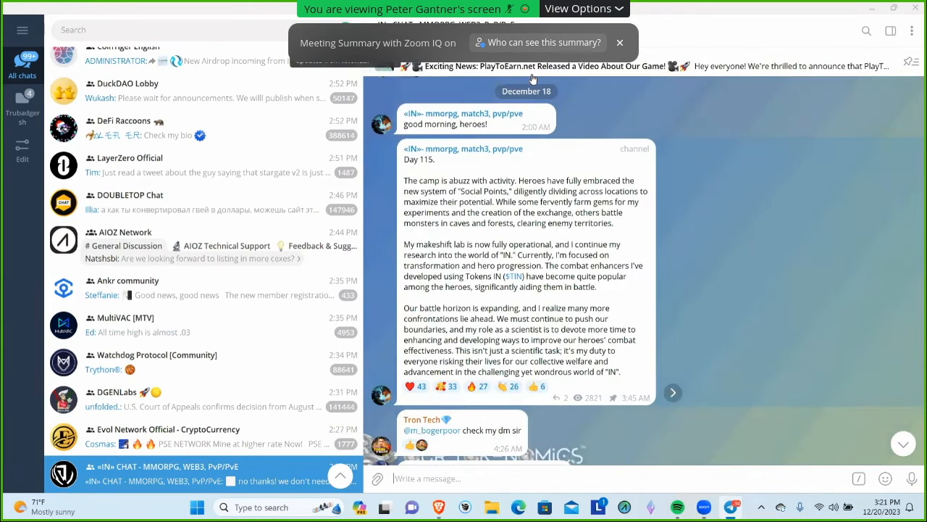
mouse_move(693, 353)
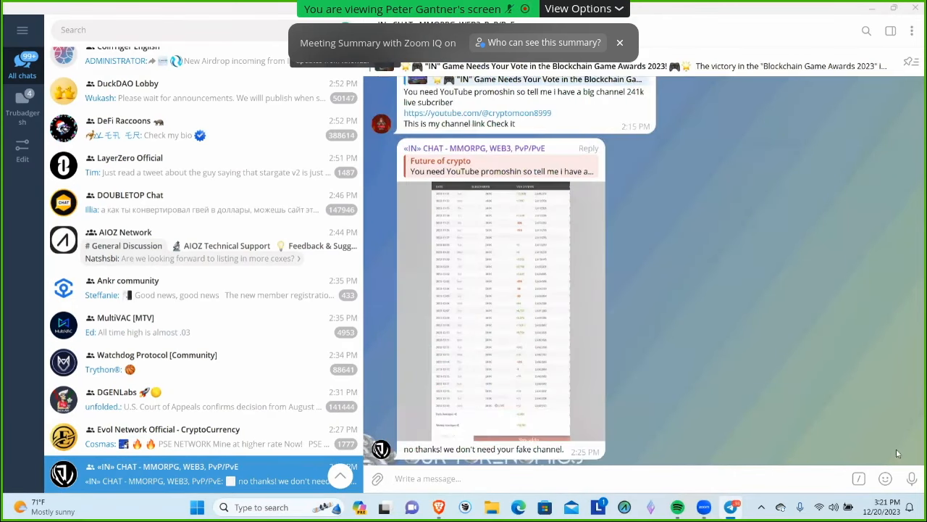
left_click(427, 478)
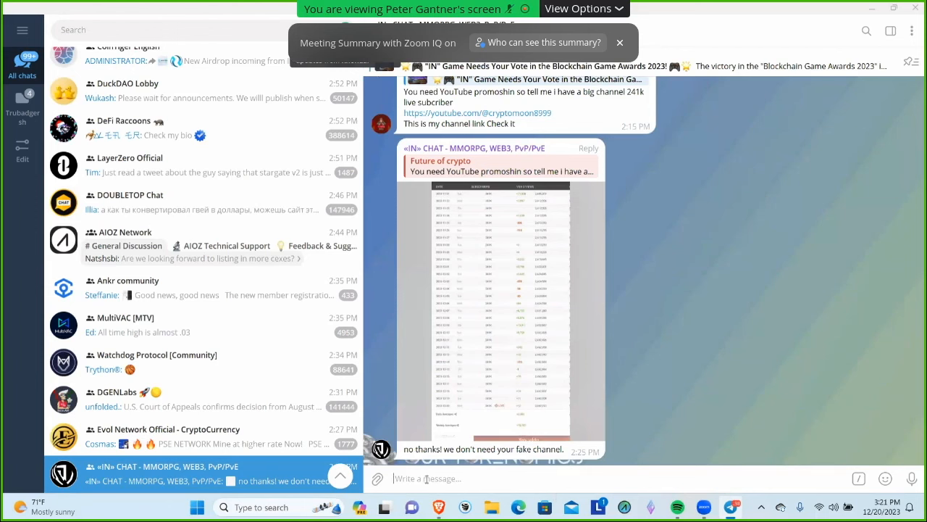
mouse_move(465, 281)
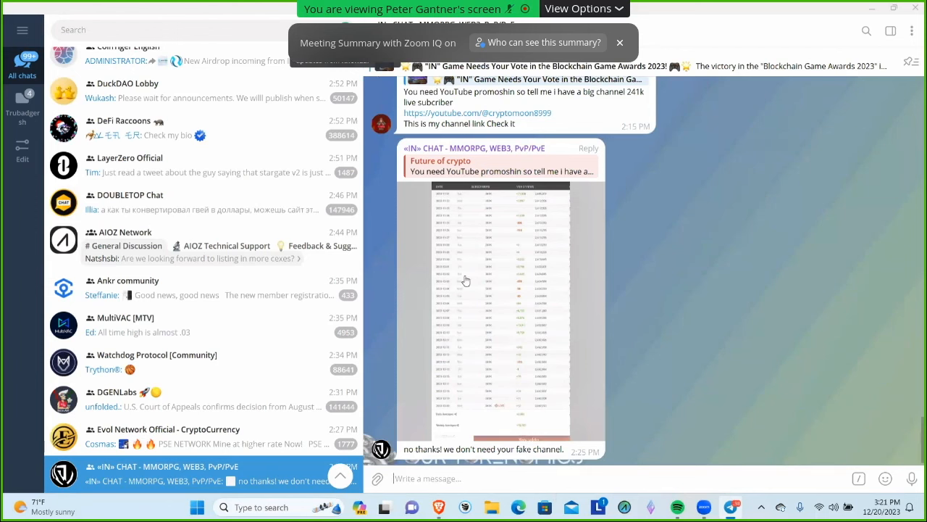
mouse_move(526, 186)
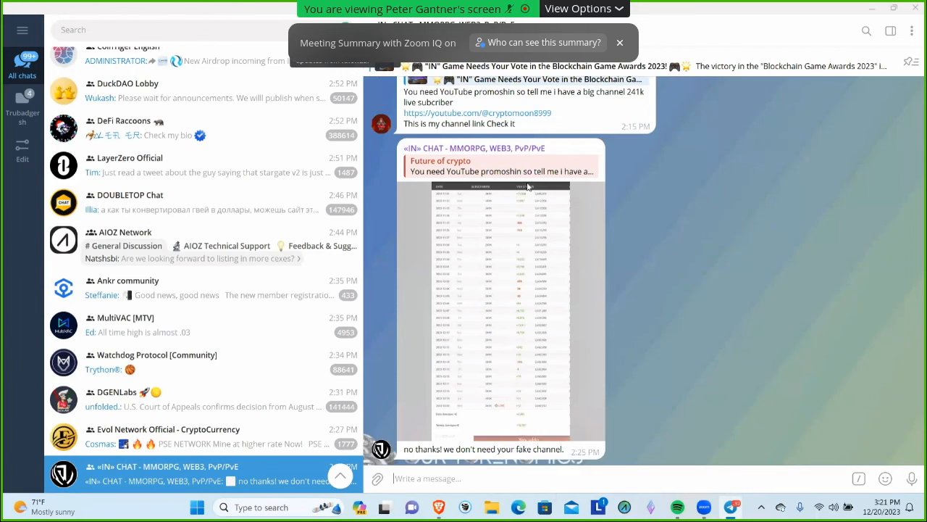